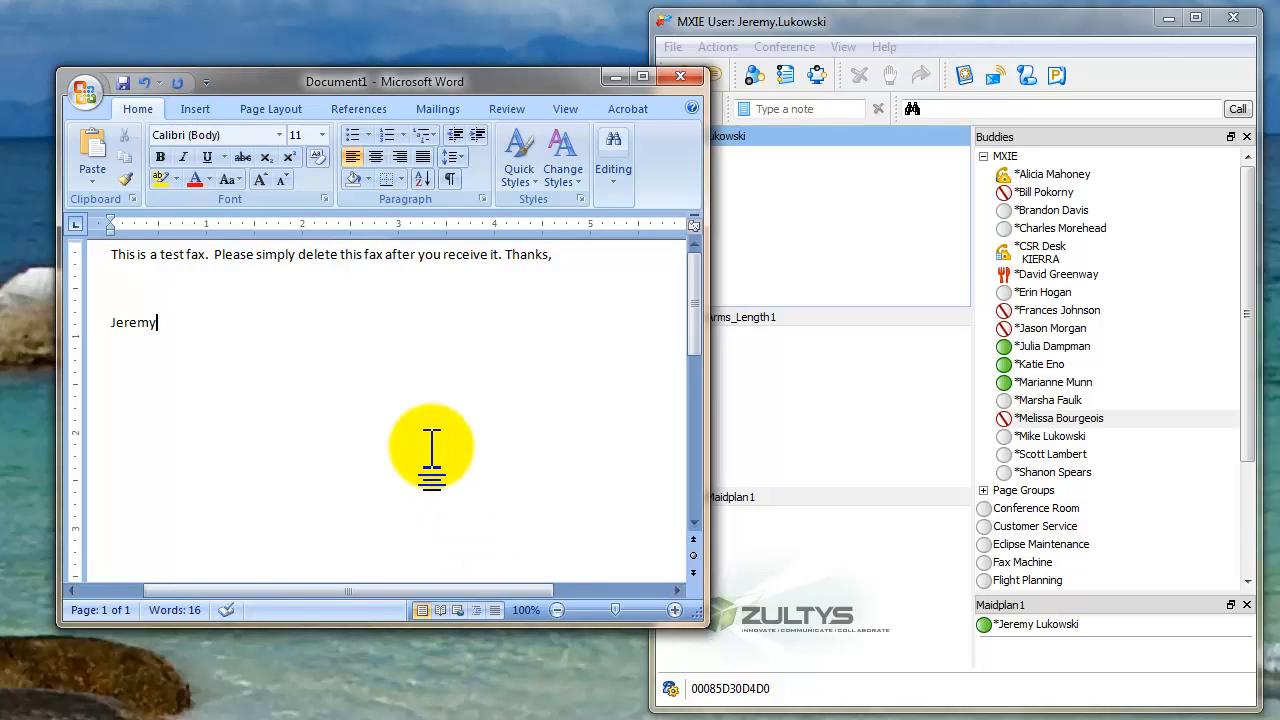
mouse_move(549, 463)
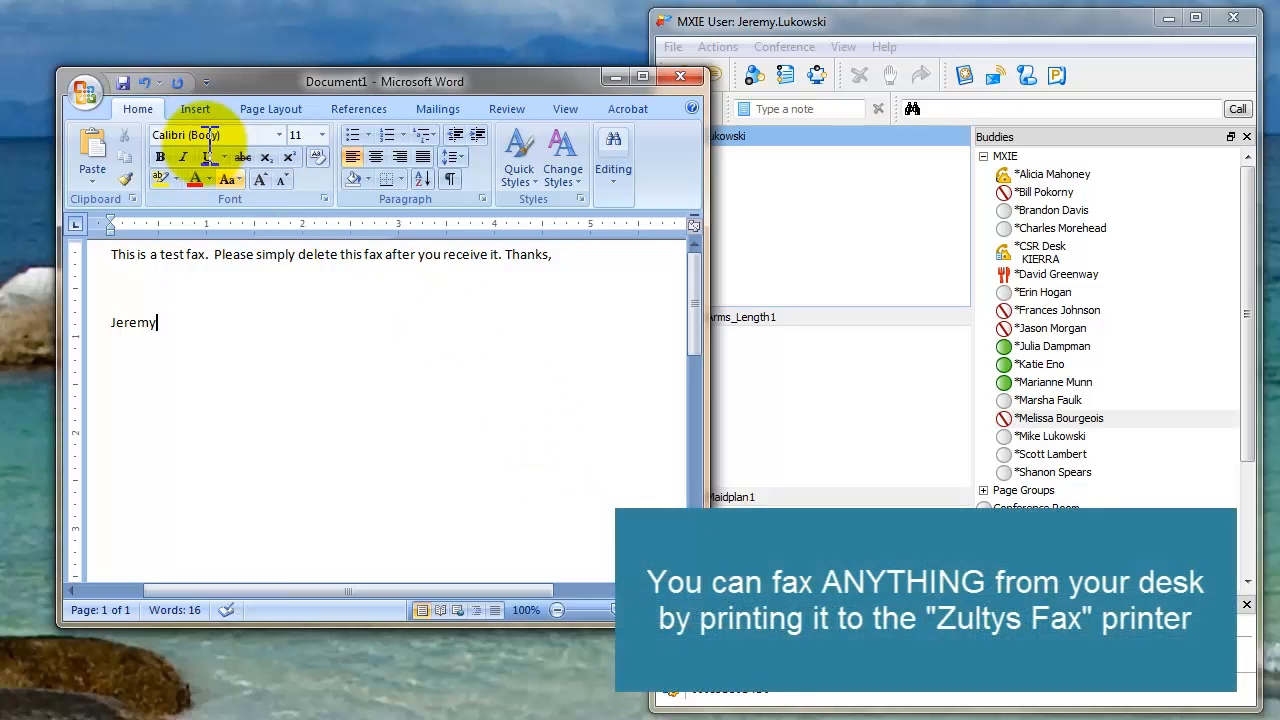
- Print the test fax document from Word to the Zultys Fax printer
left_click(85, 82)
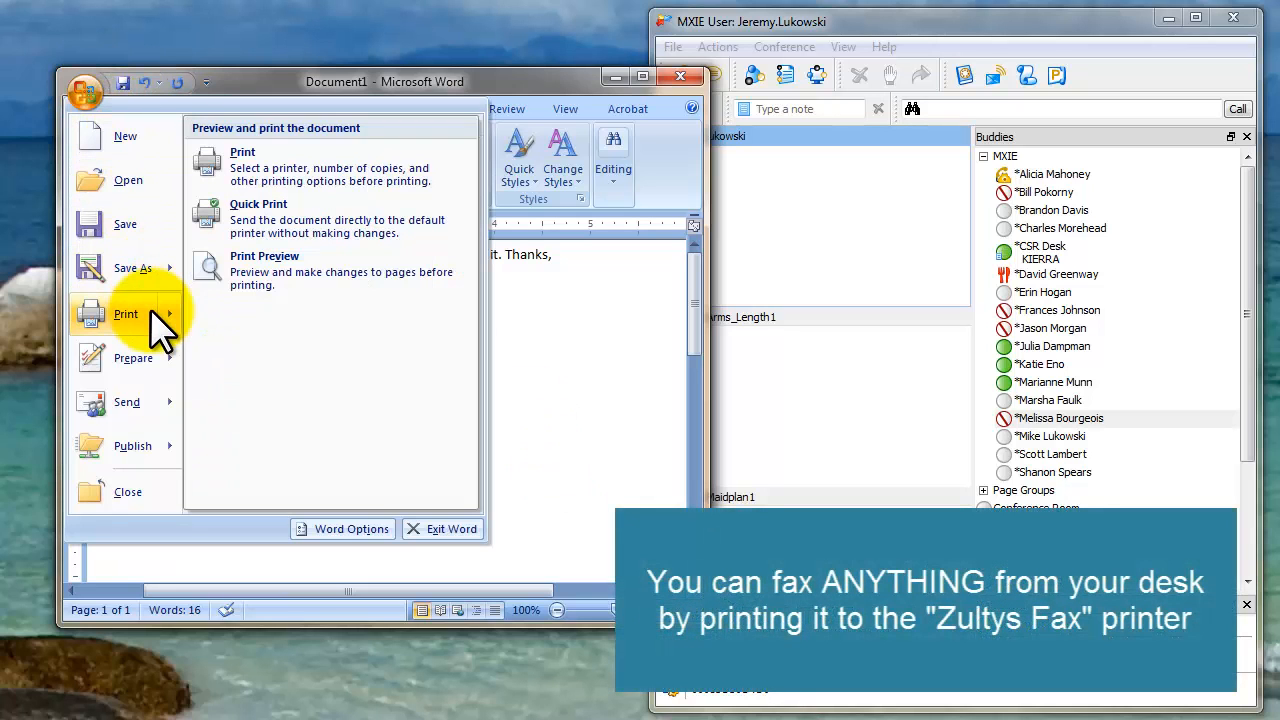
left_click(125, 313)
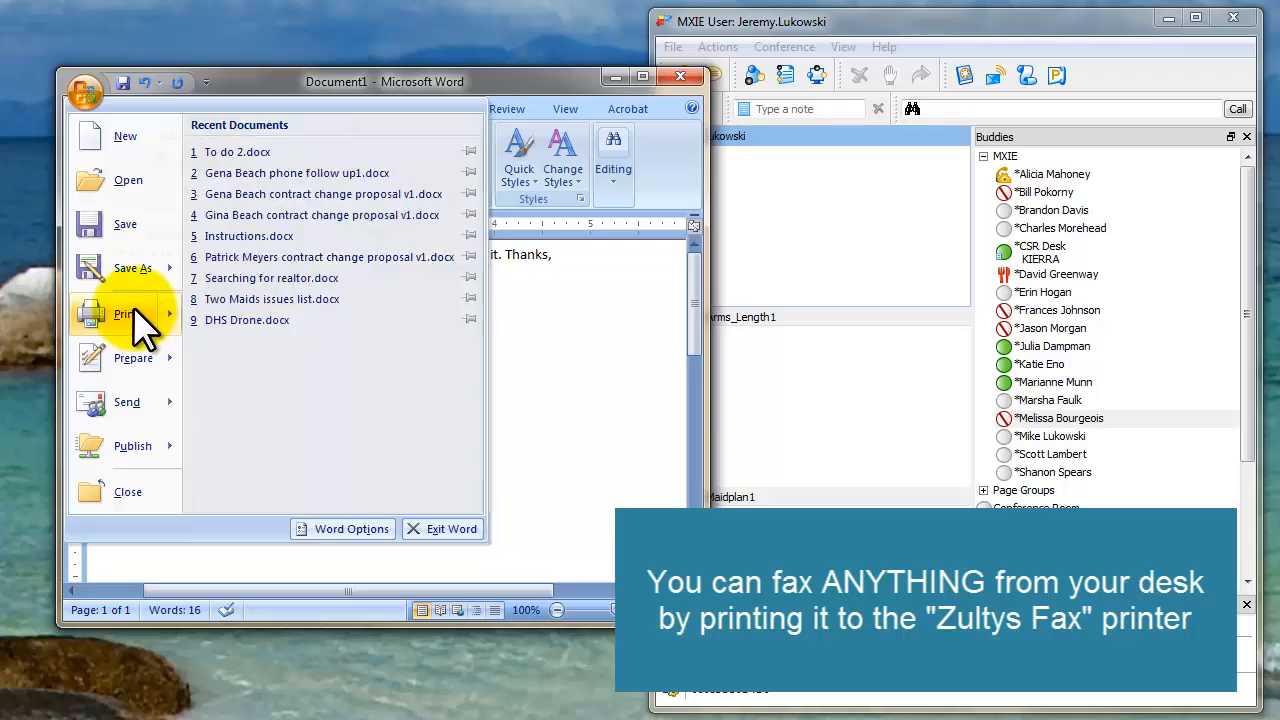
left_click(123, 313)
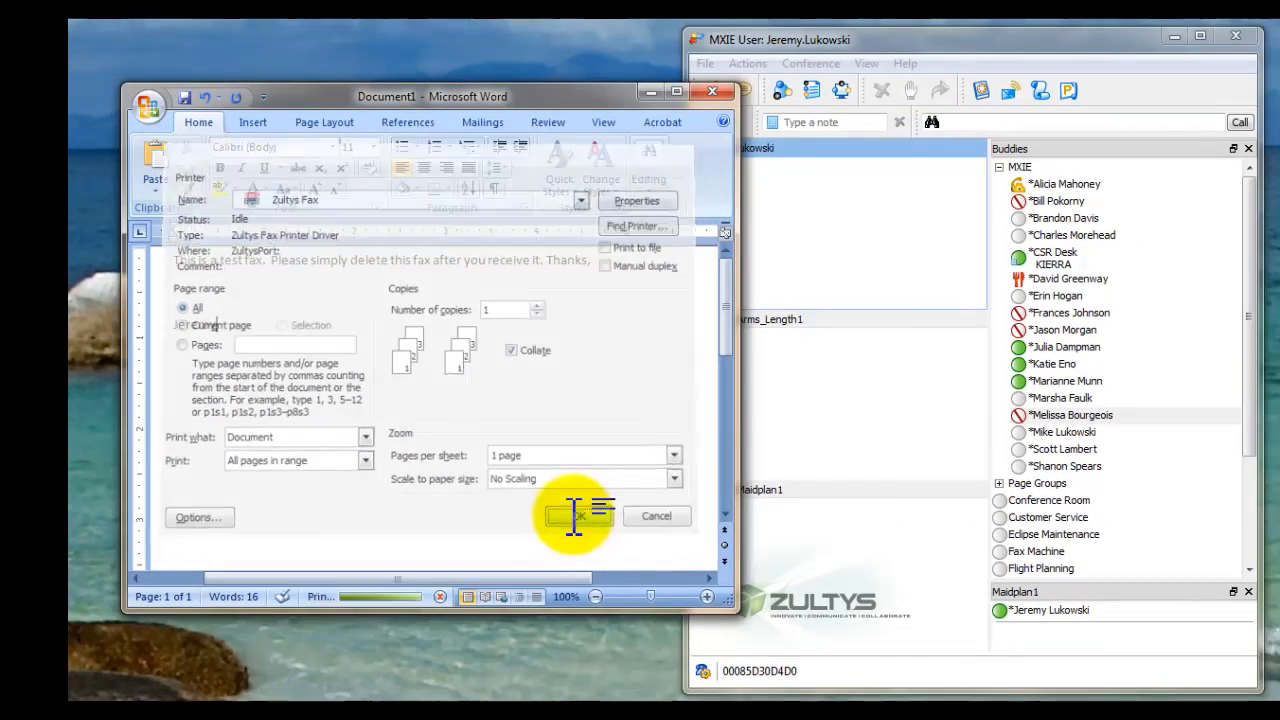
left_click(576, 516)
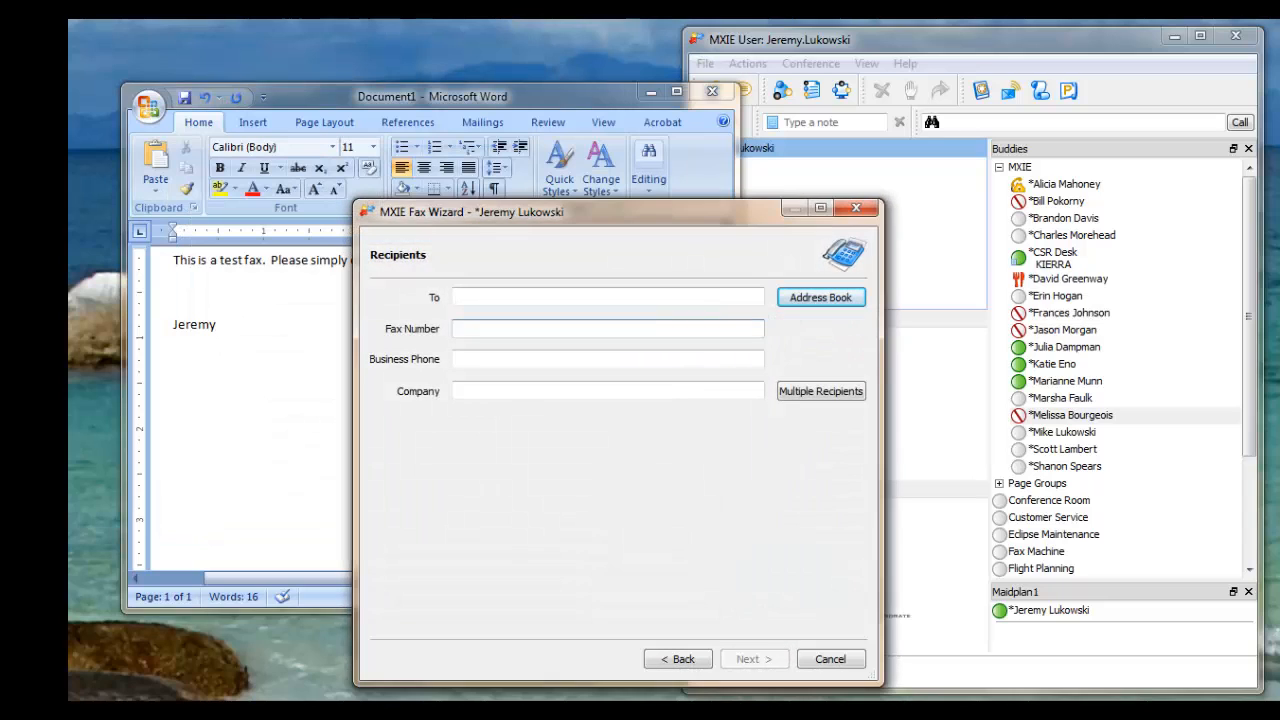
left_click(607, 329)
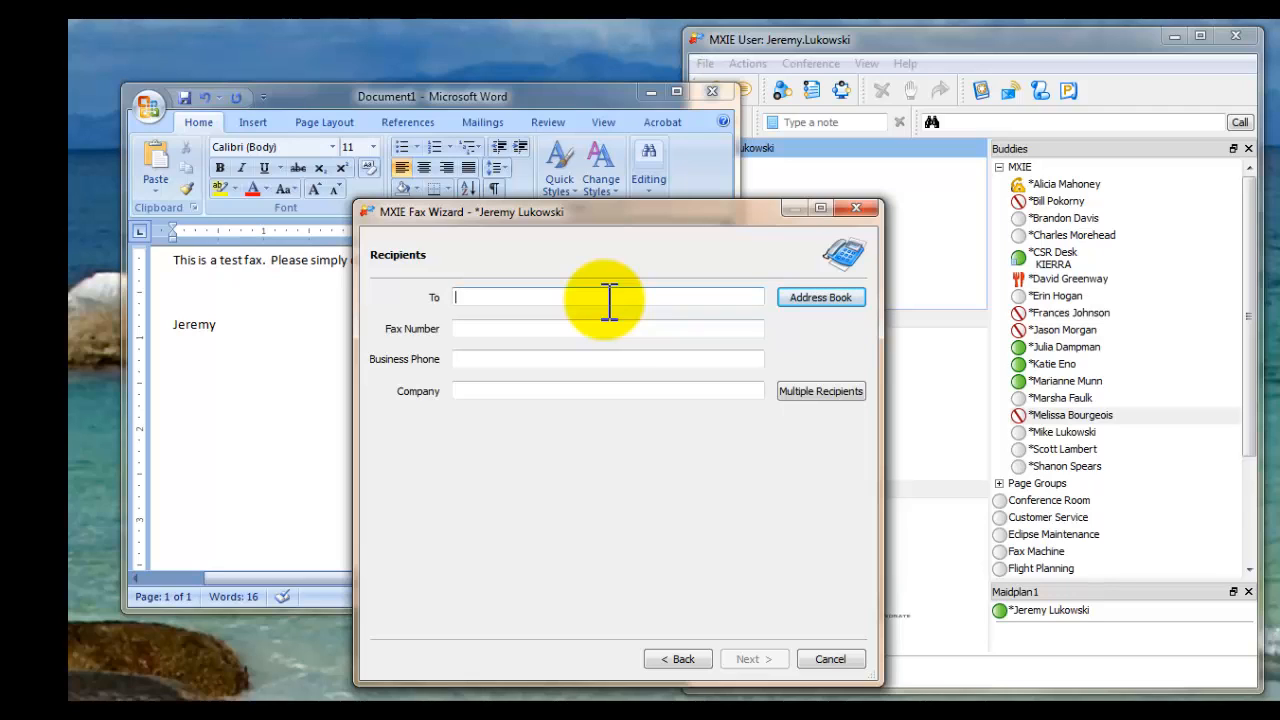
mouse_move(670, 325)
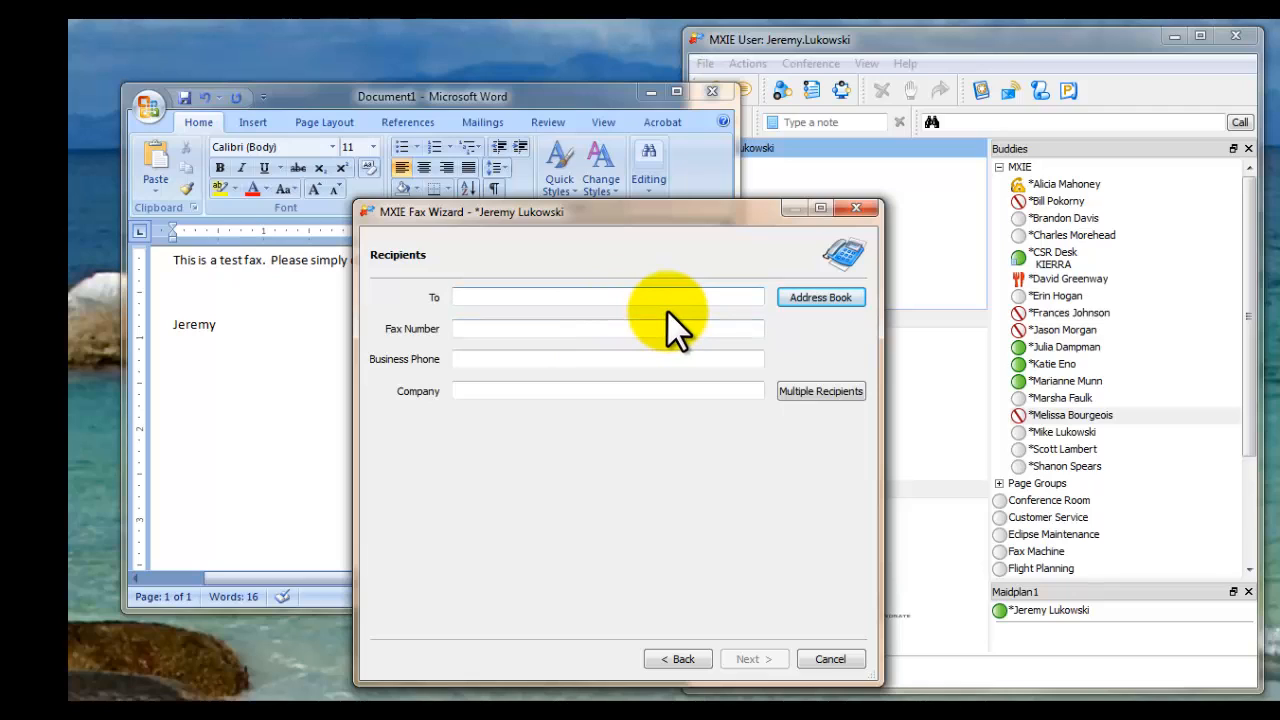
left_click(608, 328)
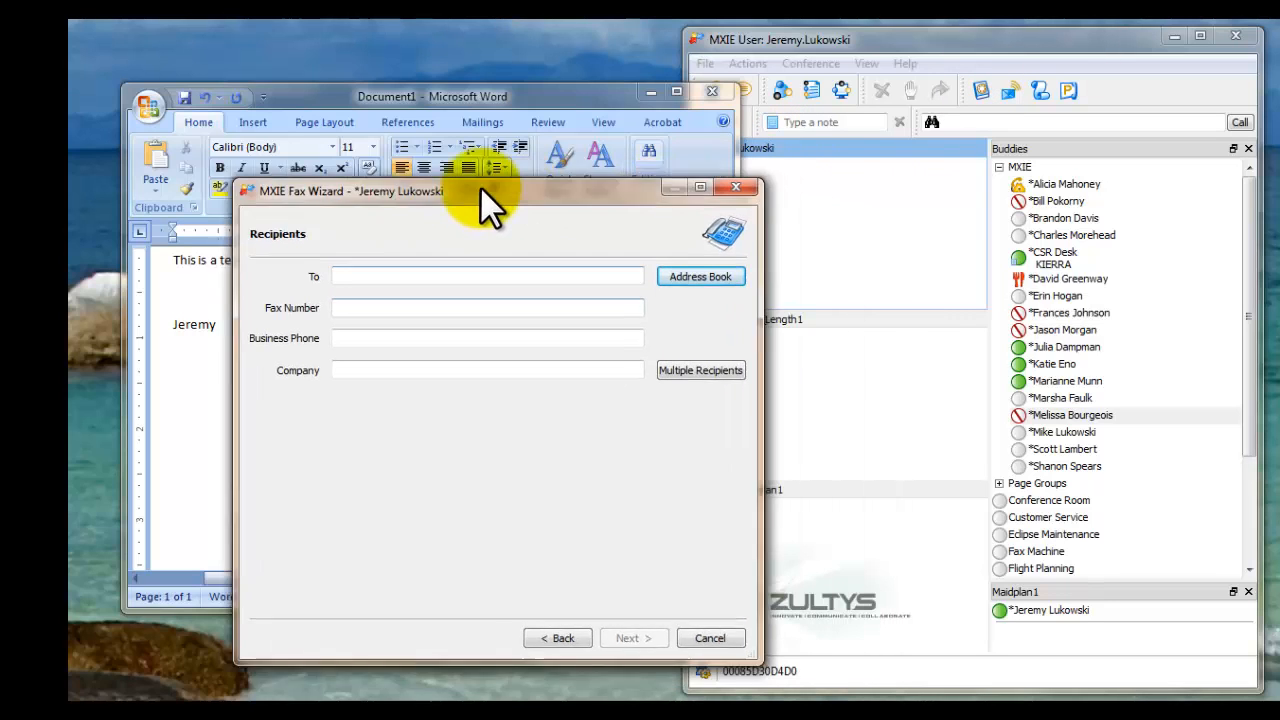
left_click_drag(490, 191, 405, 186)
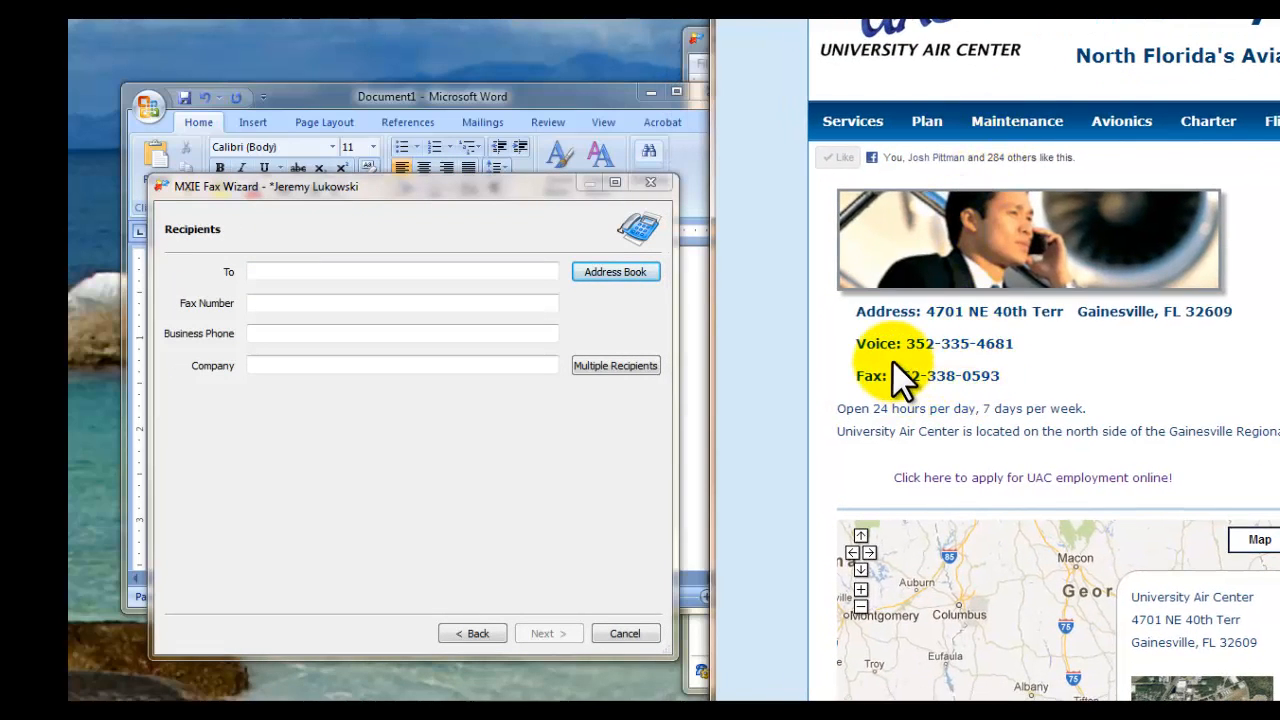
left_click_drag(893, 375, 998, 375)
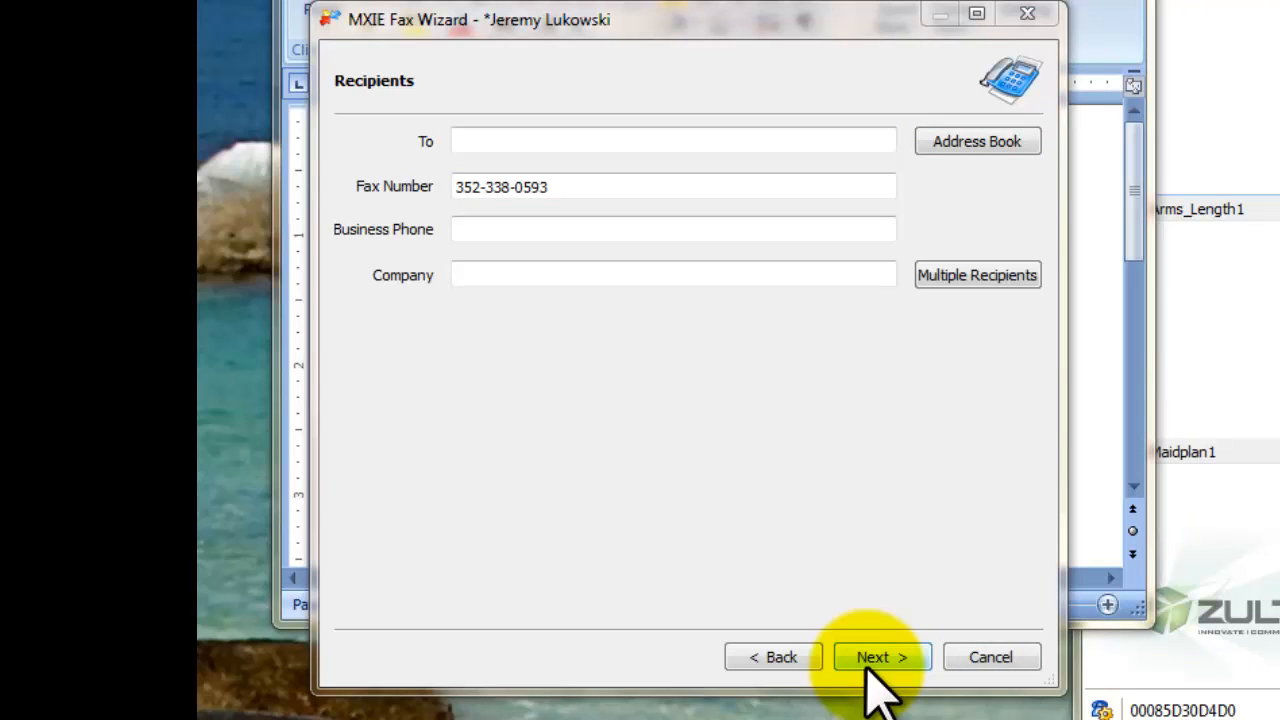
- Advance a page and pick UniversityAirCenter.html as the fax cover page
left_click(871, 657)
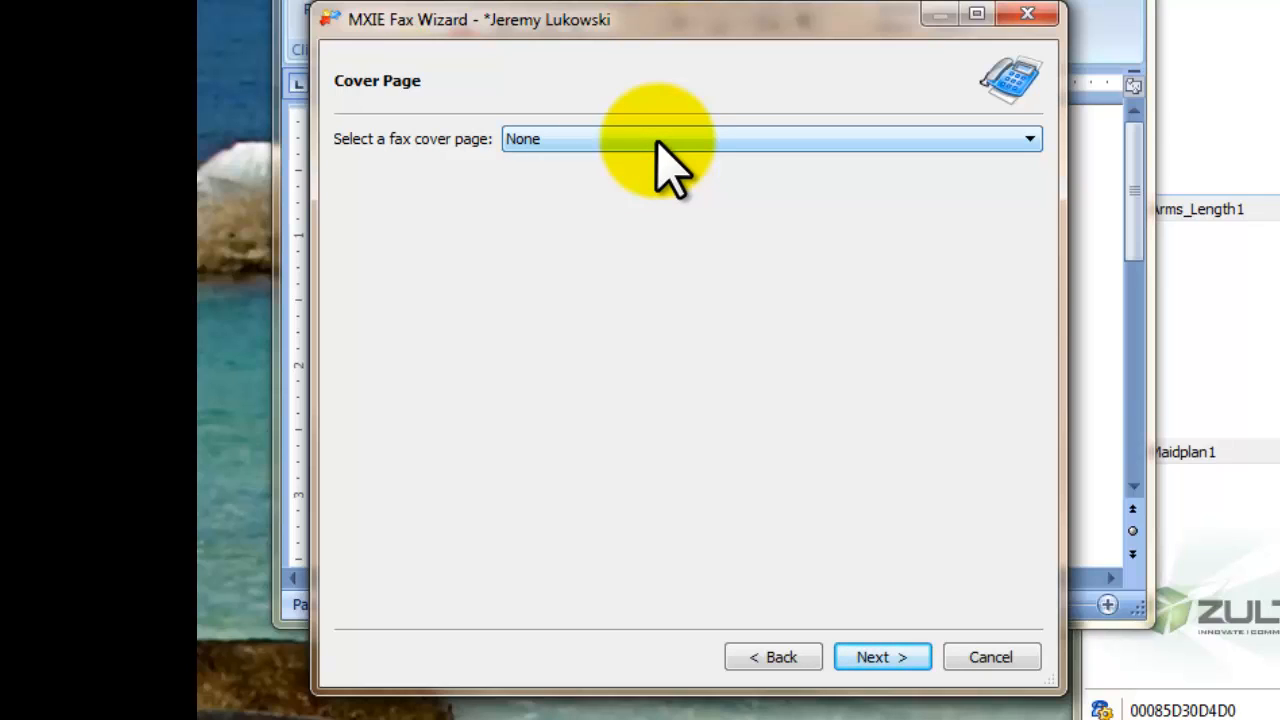
left_click(1028, 138)
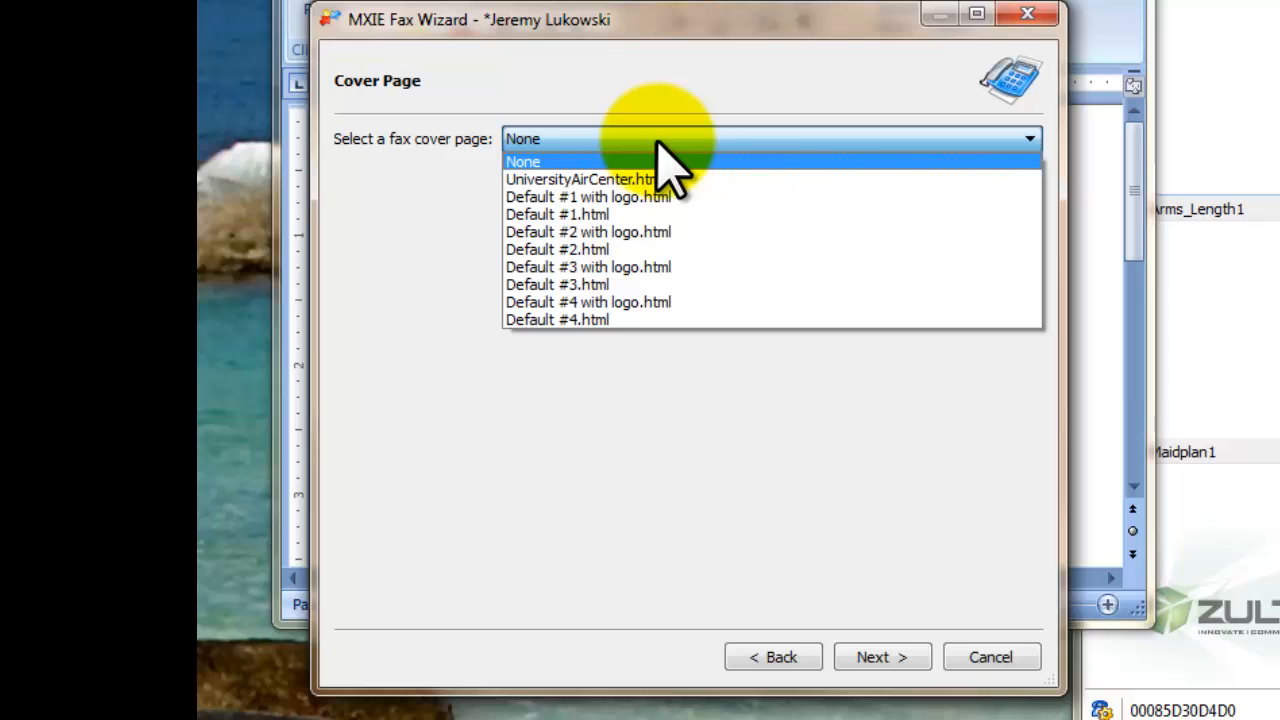
left_click(580, 179)
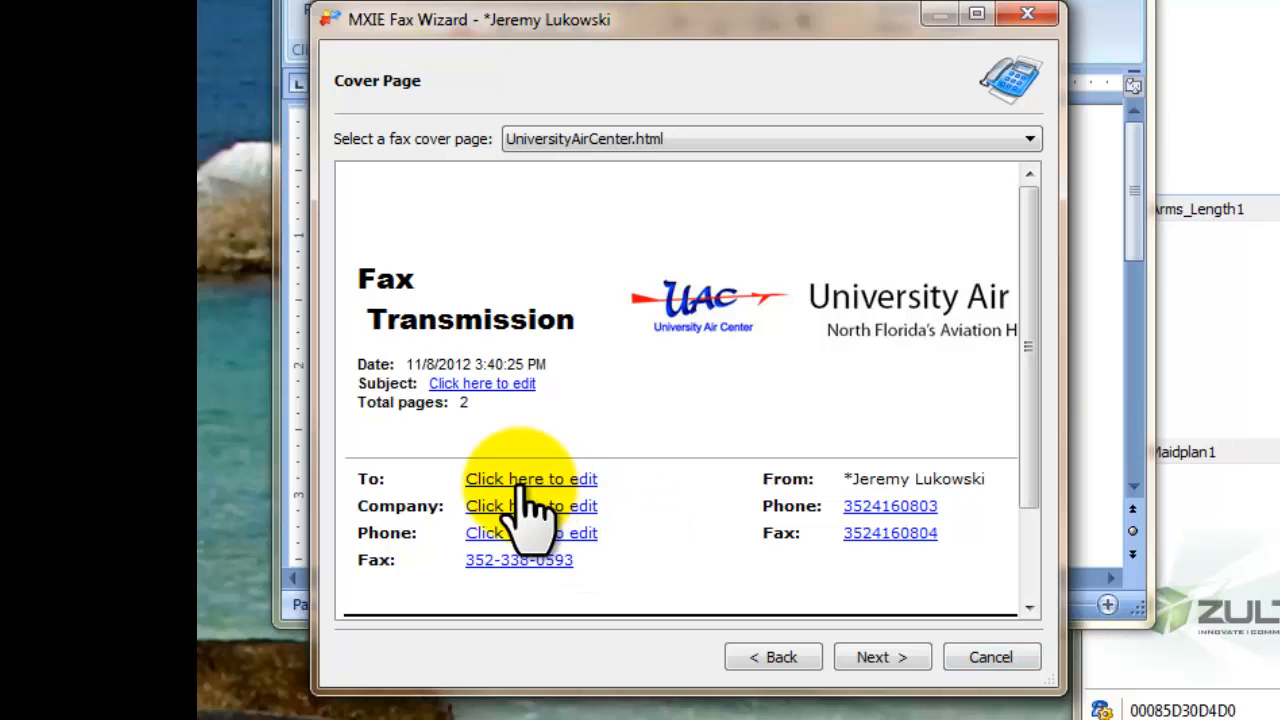
- Set the cover page recipient to Marianne and the company to UAC
left_click(531, 478)
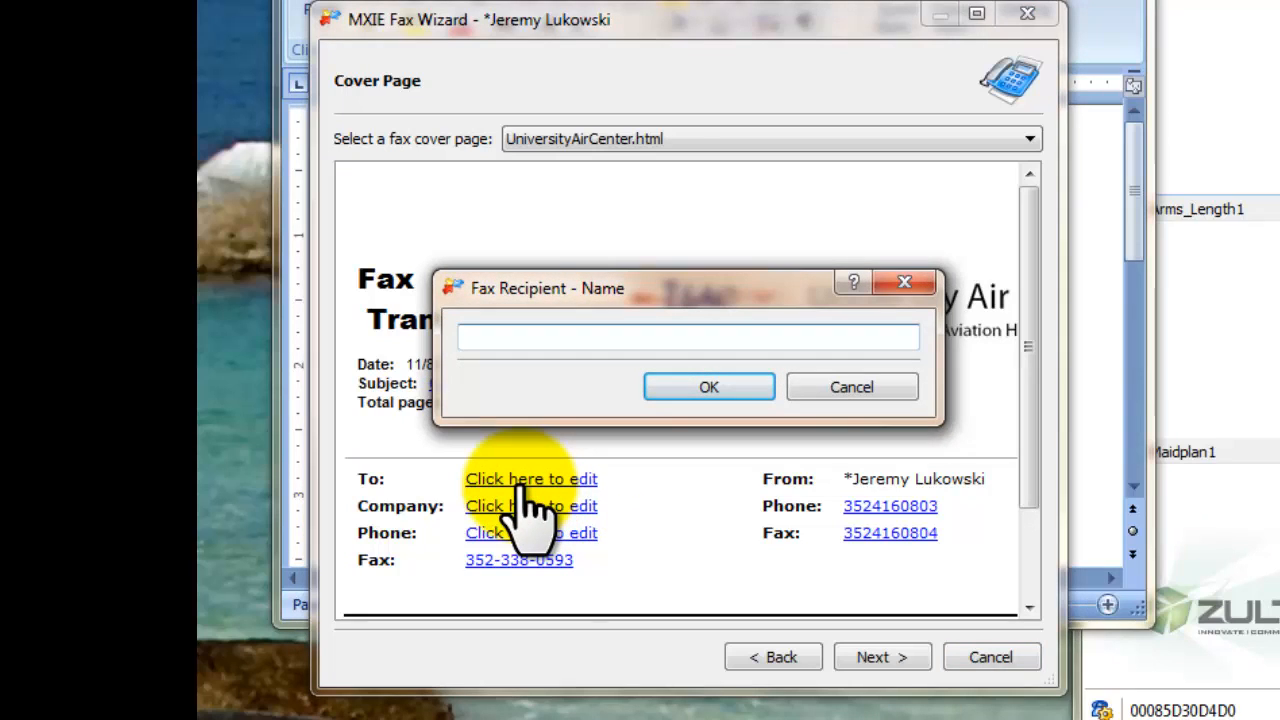
type("Marianne")
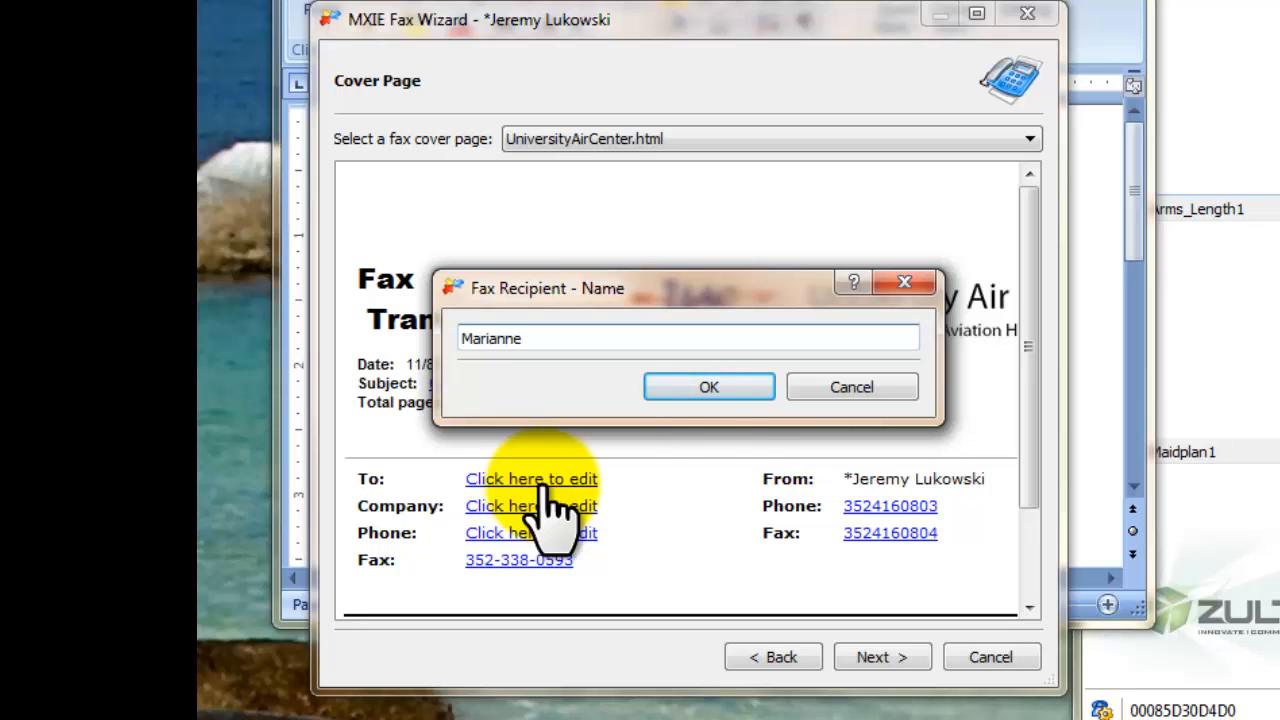
left_click(708, 387)
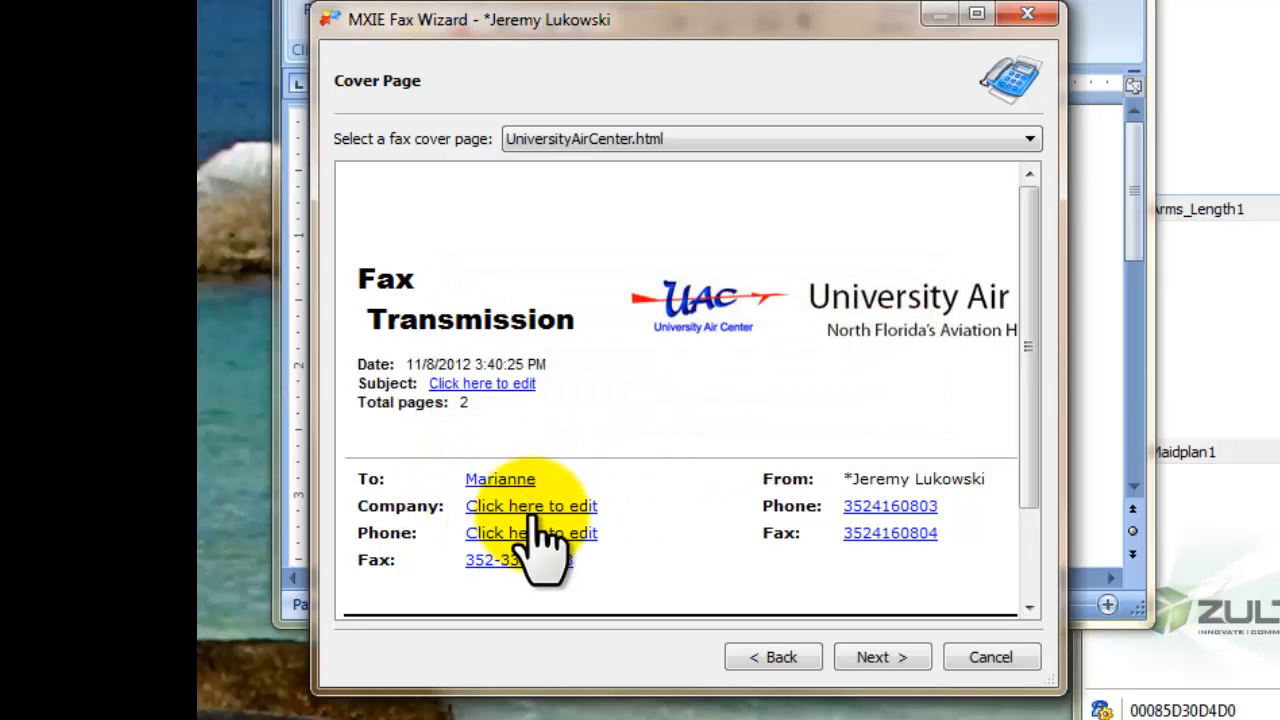
left_click(531, 505)
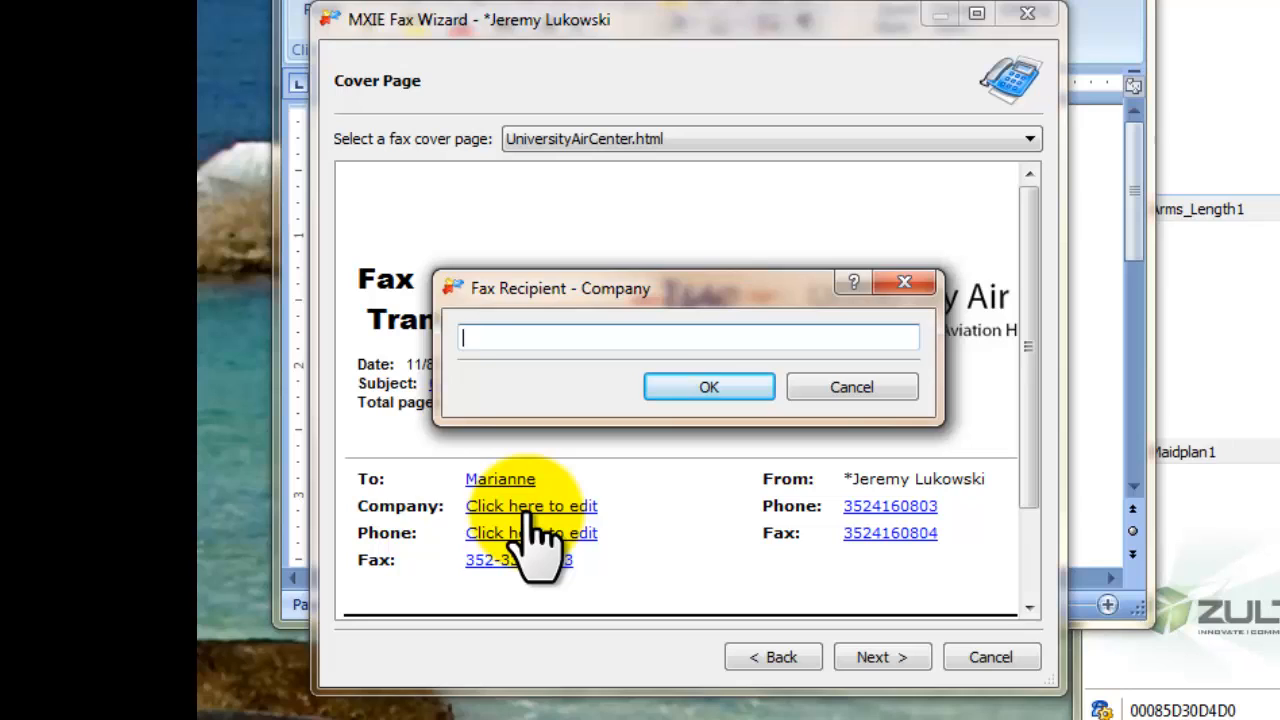
left_click(708, 387)
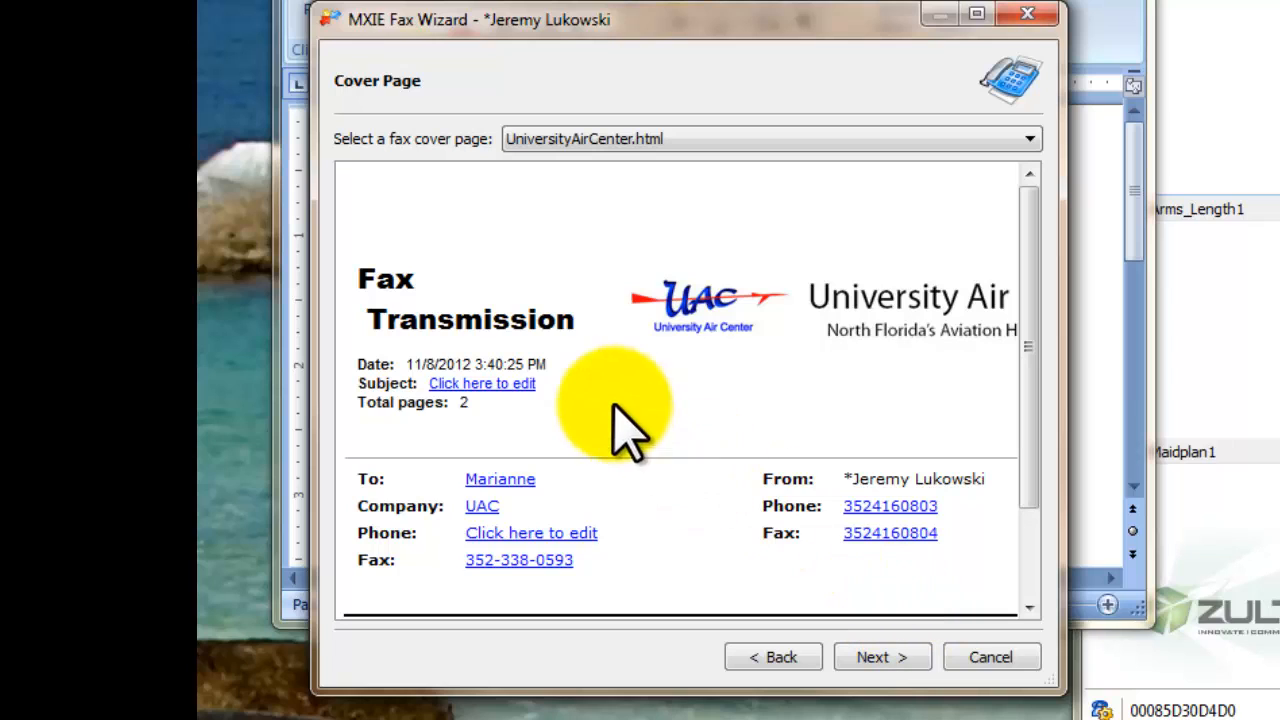
- Set the cover page subject to 'Test fax - demonstrate the system'
left_click(482, 383)
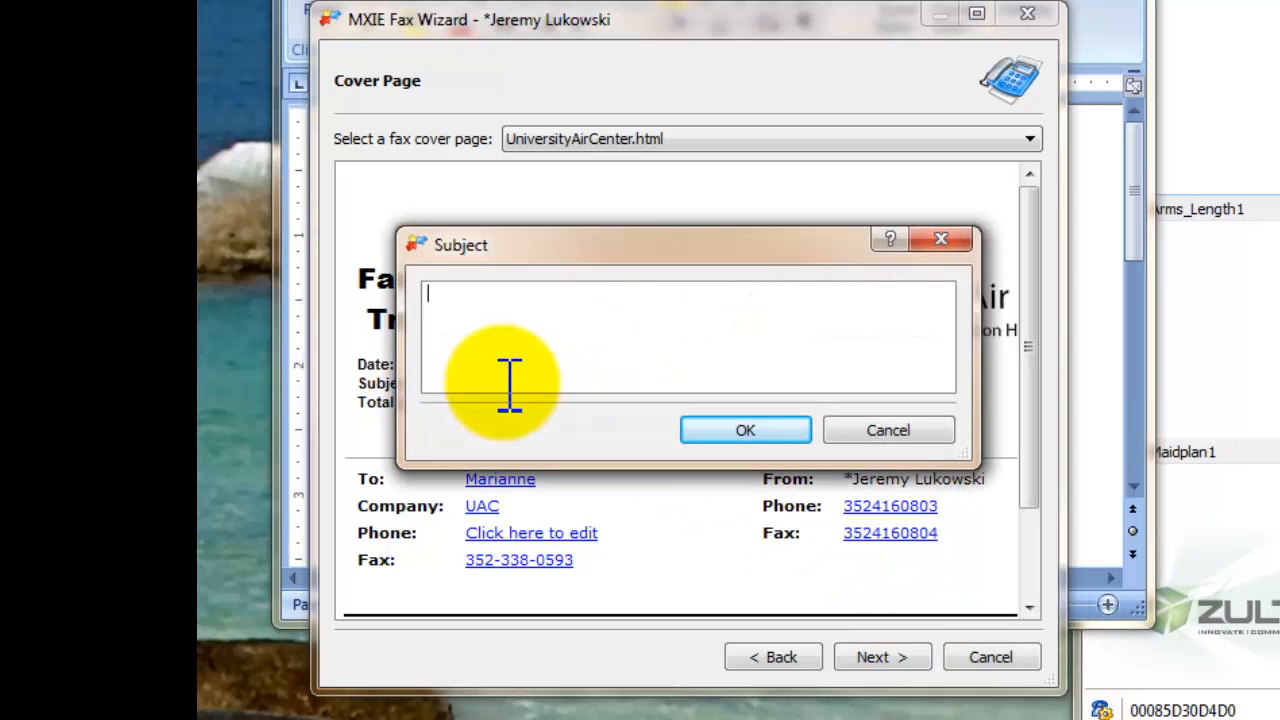
type("Test fax -")
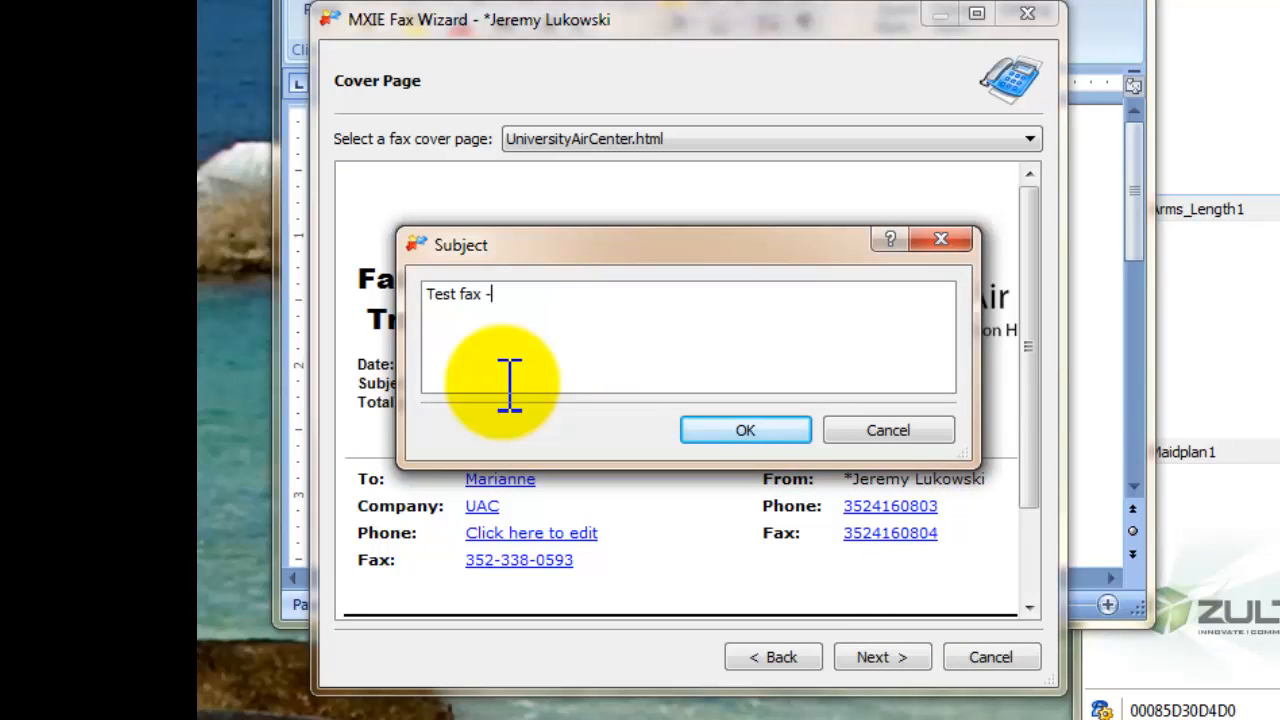
type("demonstrate")
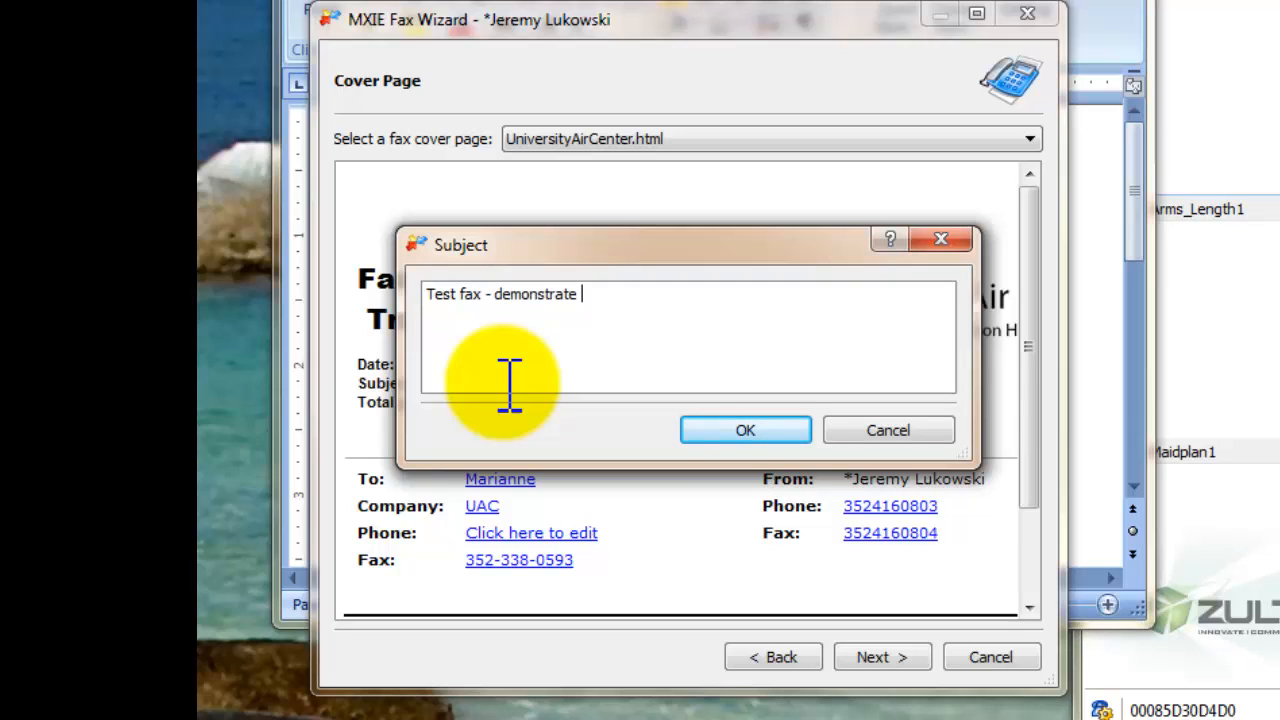
type("the system")
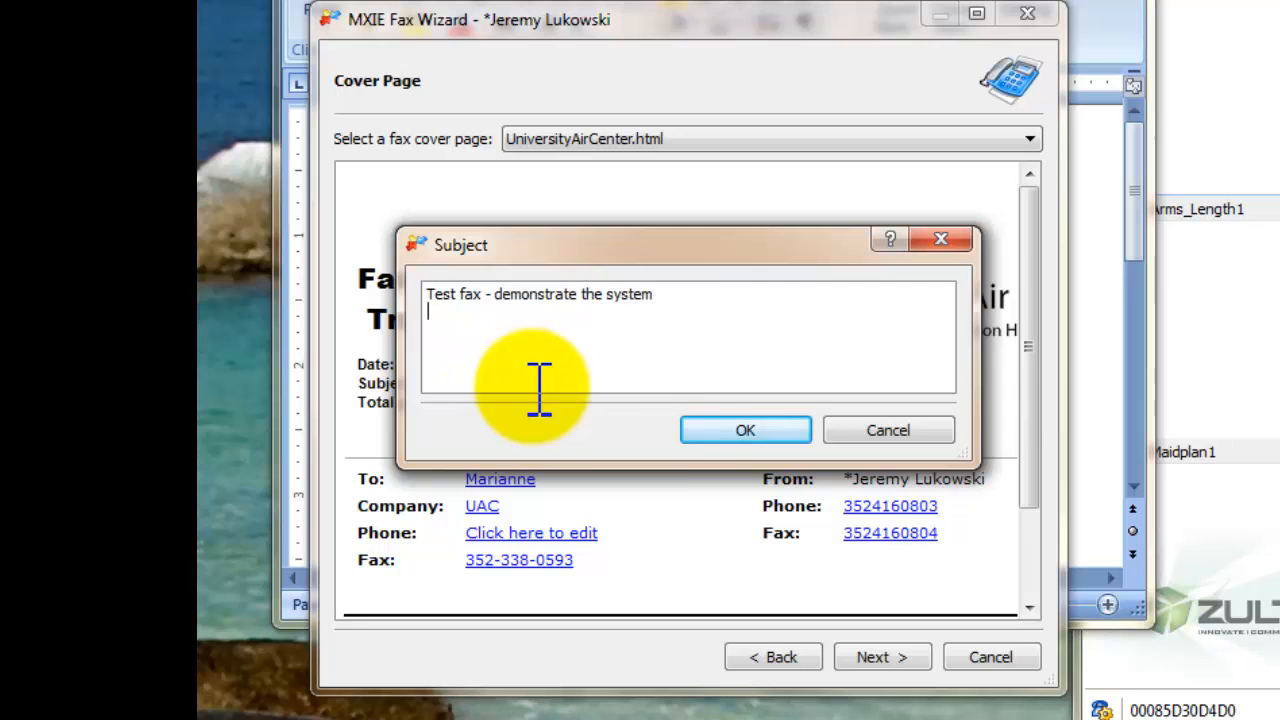
left_click(744, 429)
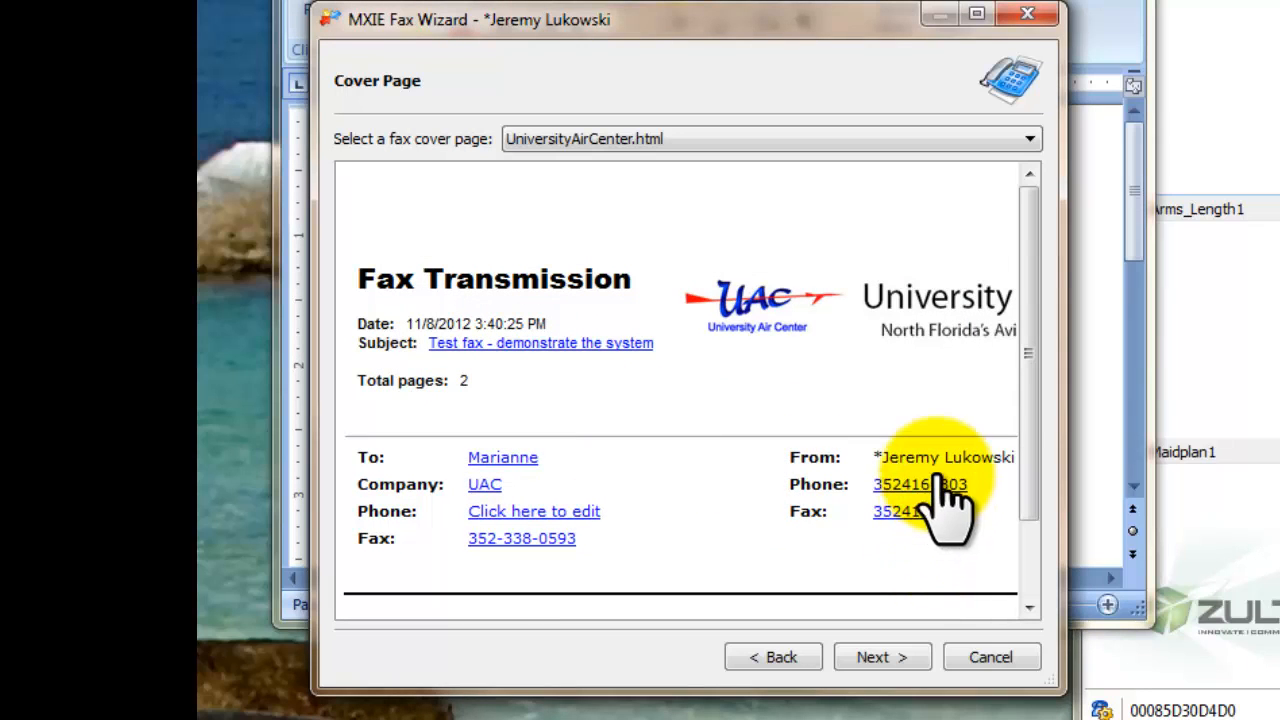
- Check the sender fax number without changes and advance to format settings
left_click(896, 511)
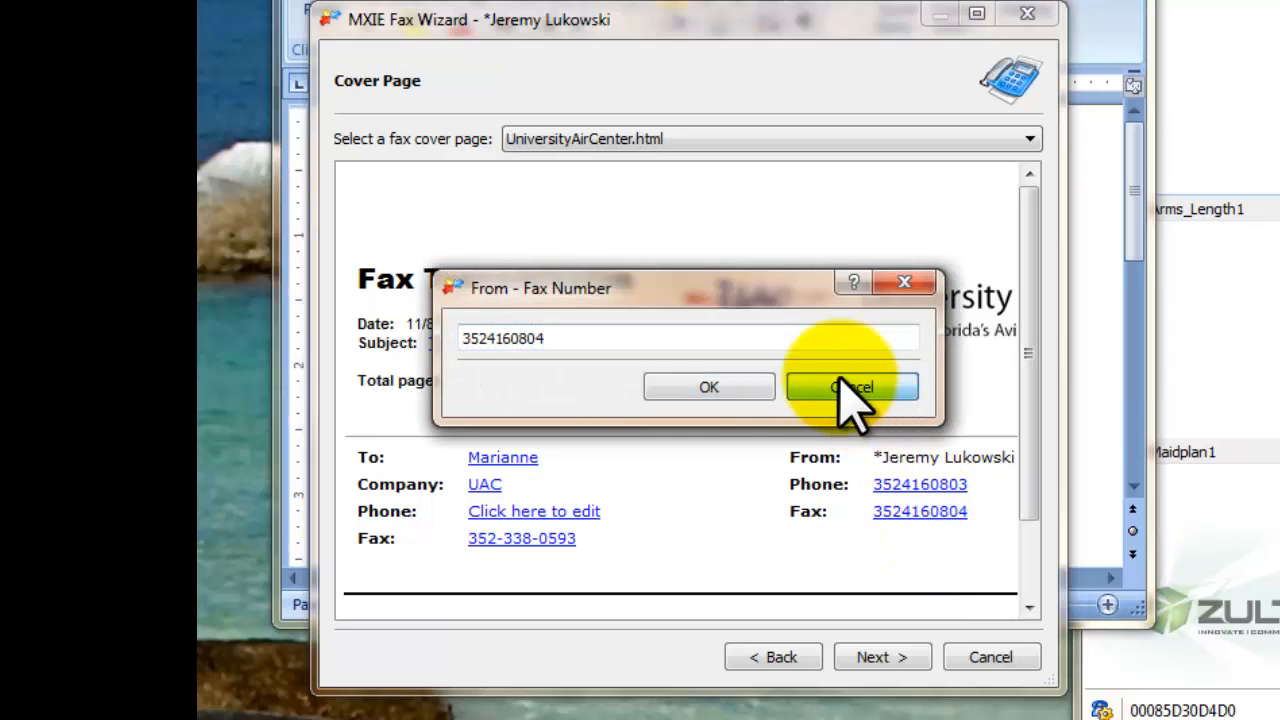
left_click(851, 387)
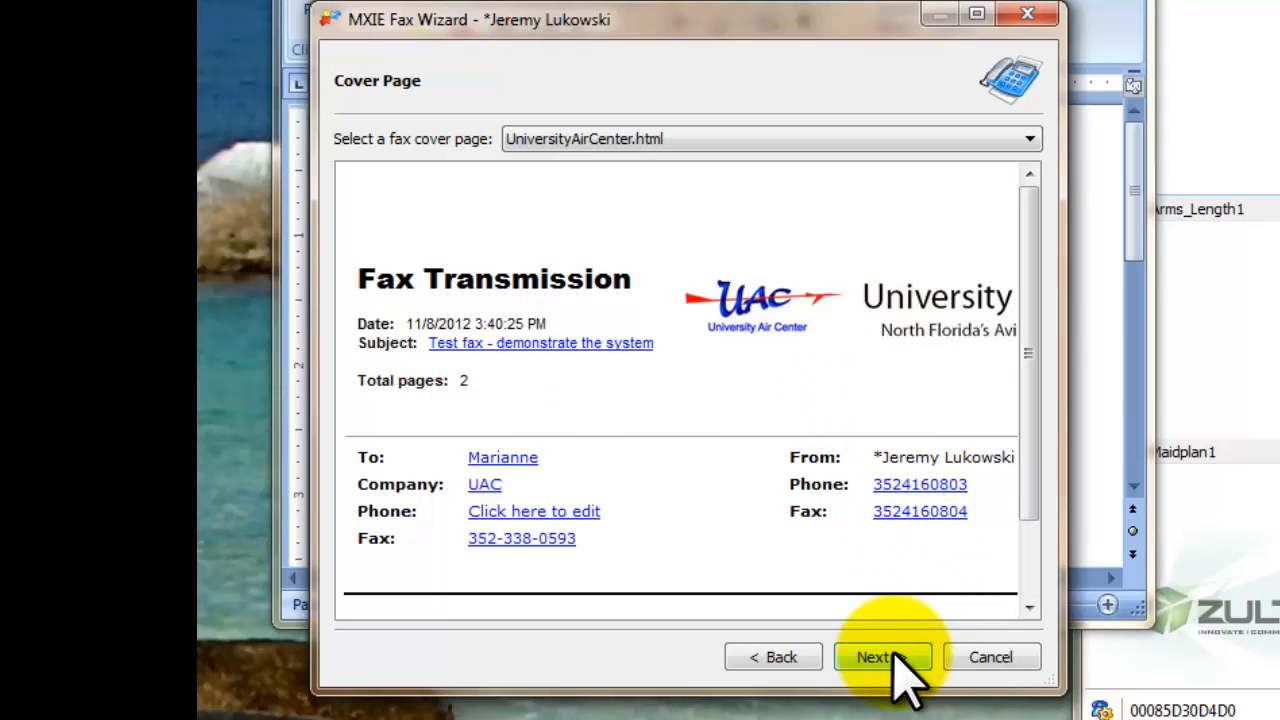
left_click(882, 657)
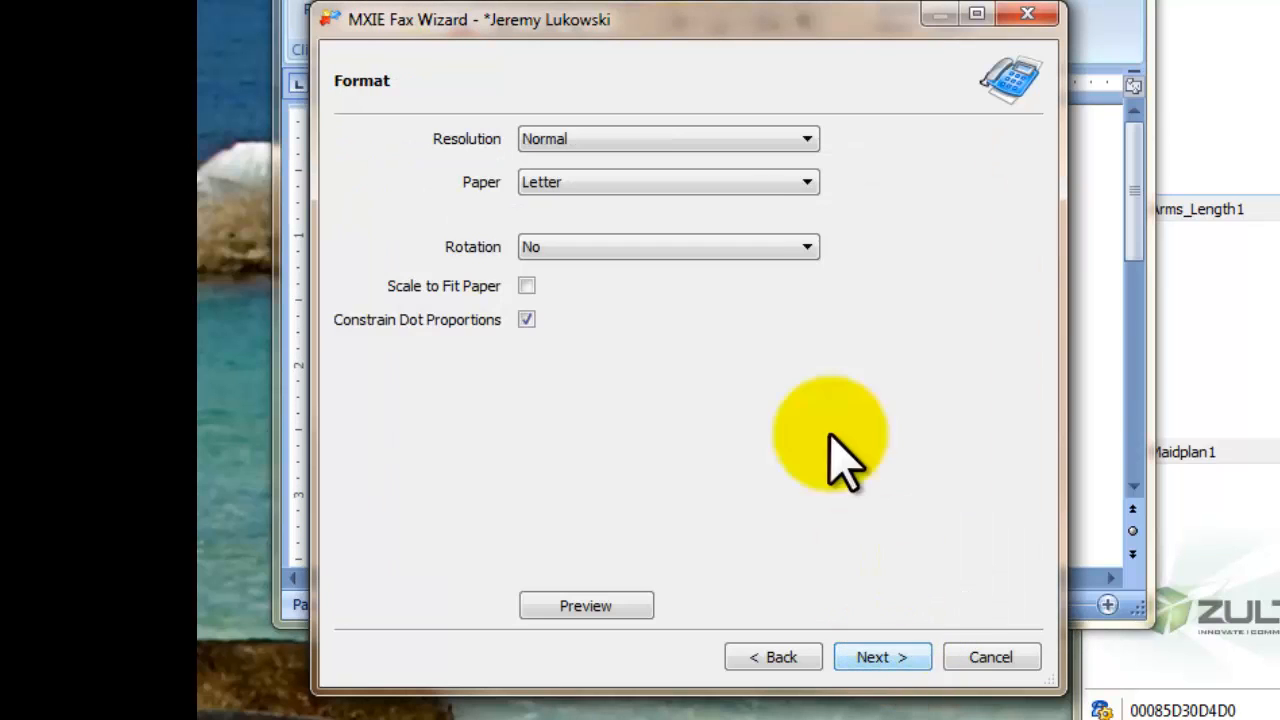
mouse_move(640, 290)
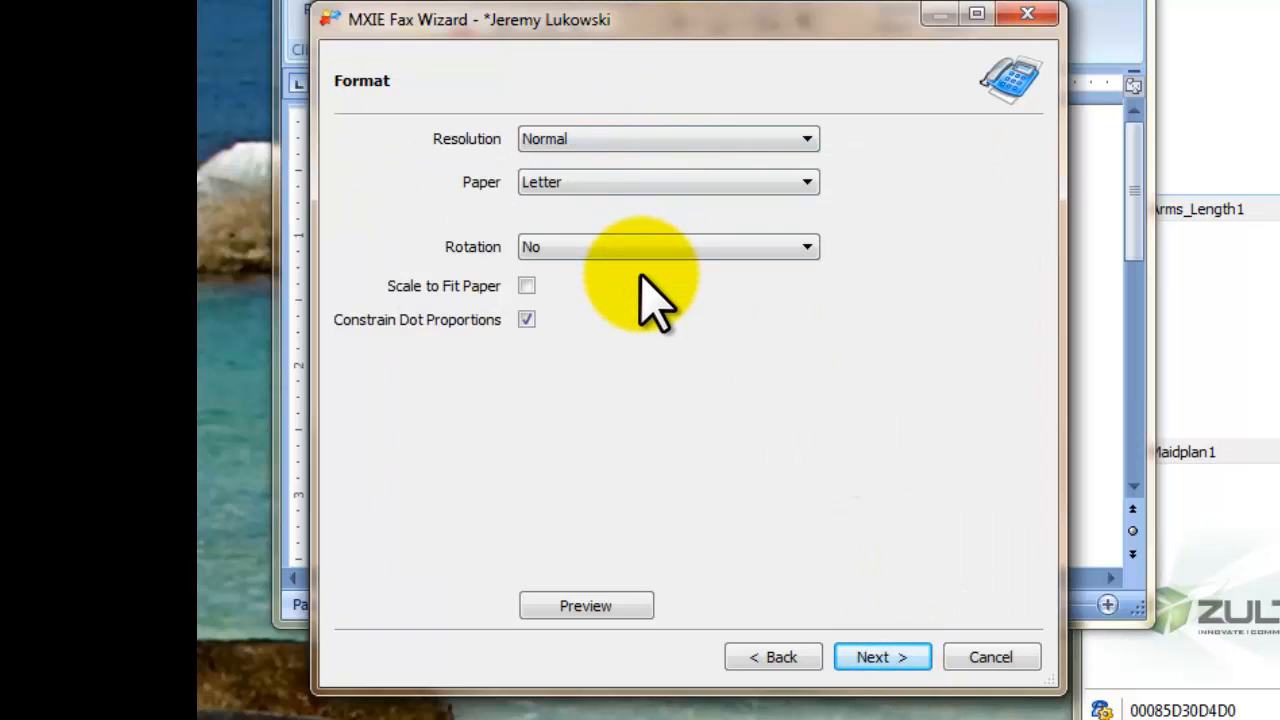
mouse_move(830, 590)
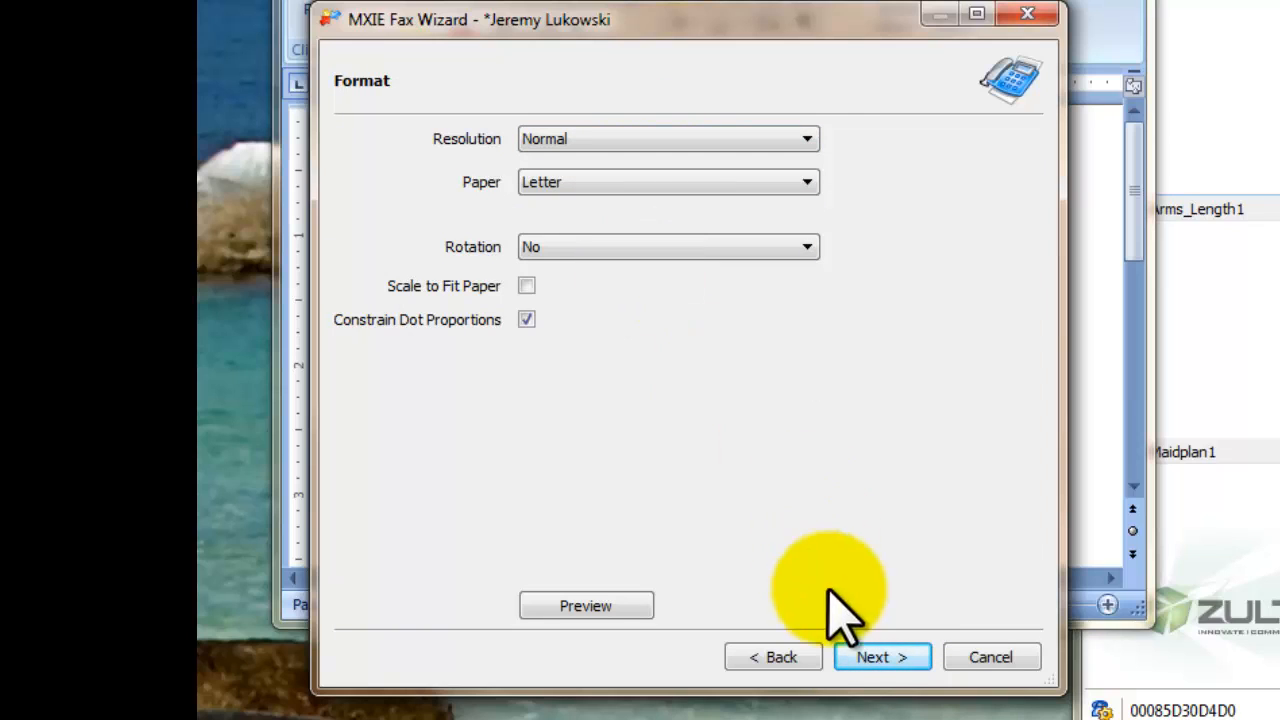
- Try scheduling a later send, revert to sending now, and continue to the summary
left_click(872, 657)
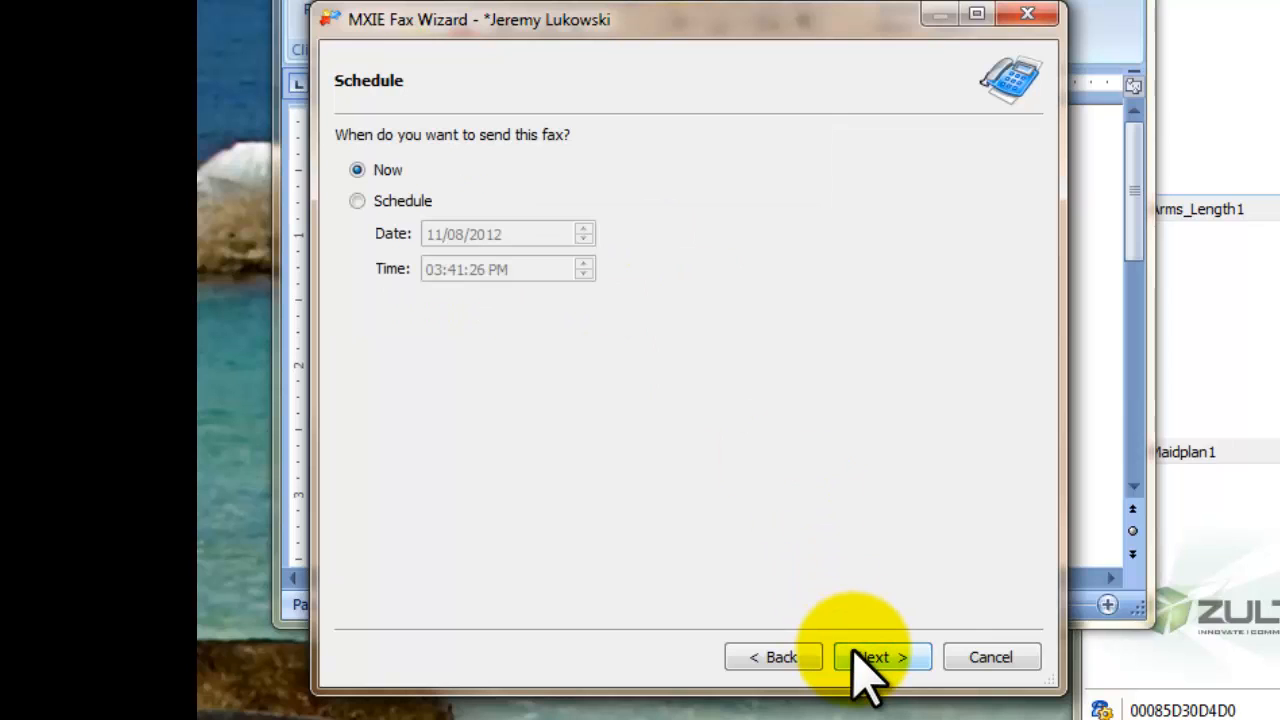
mouse_move(400, 210)
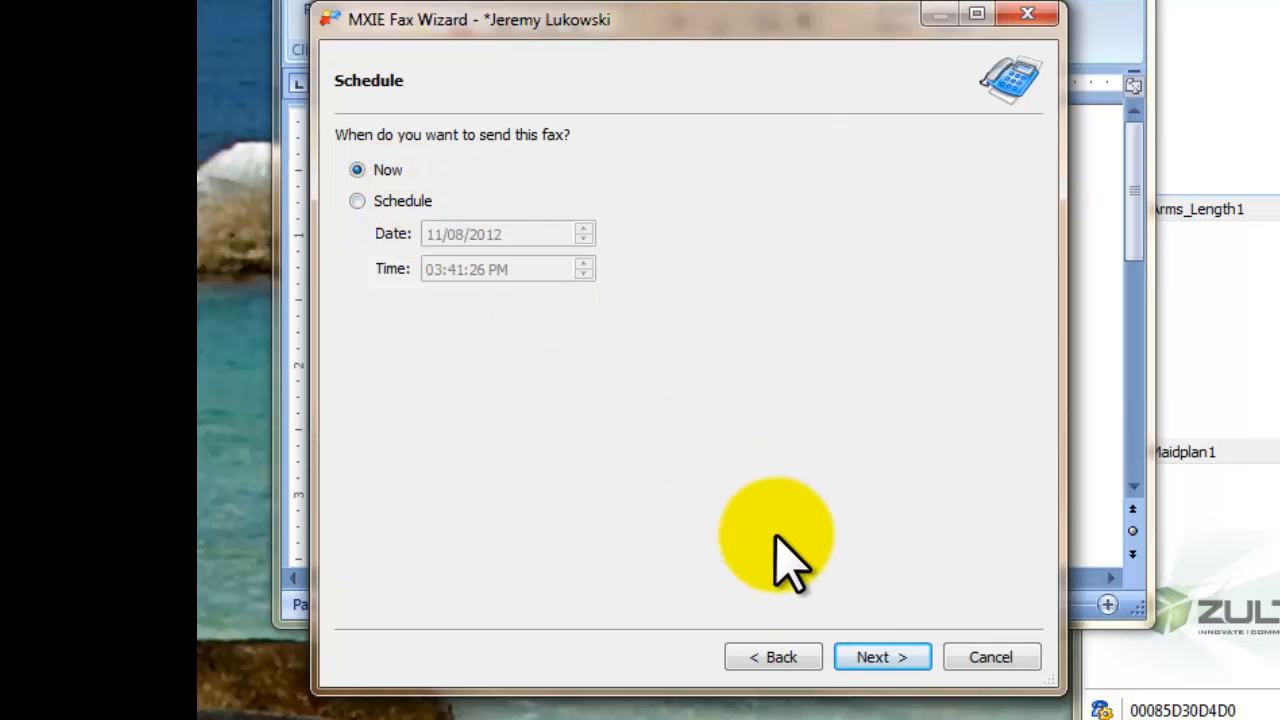
mouse_move(600, 525)
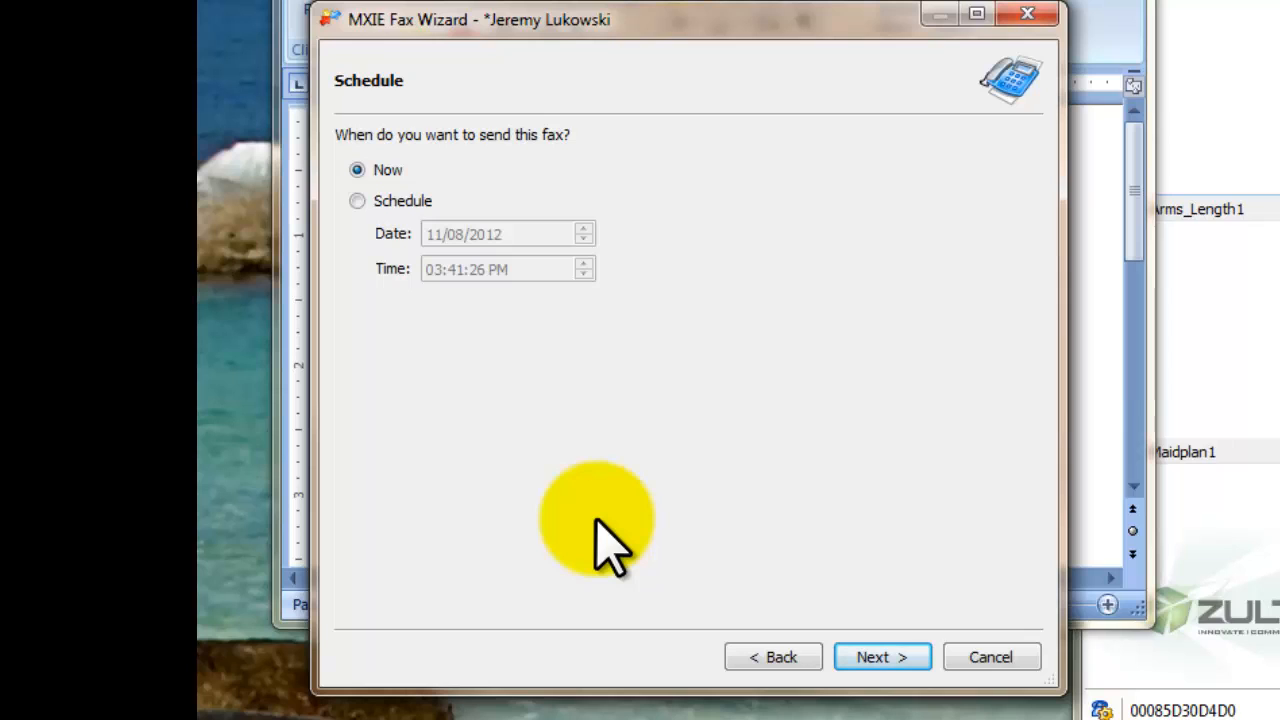
mouse_move(410, 200)
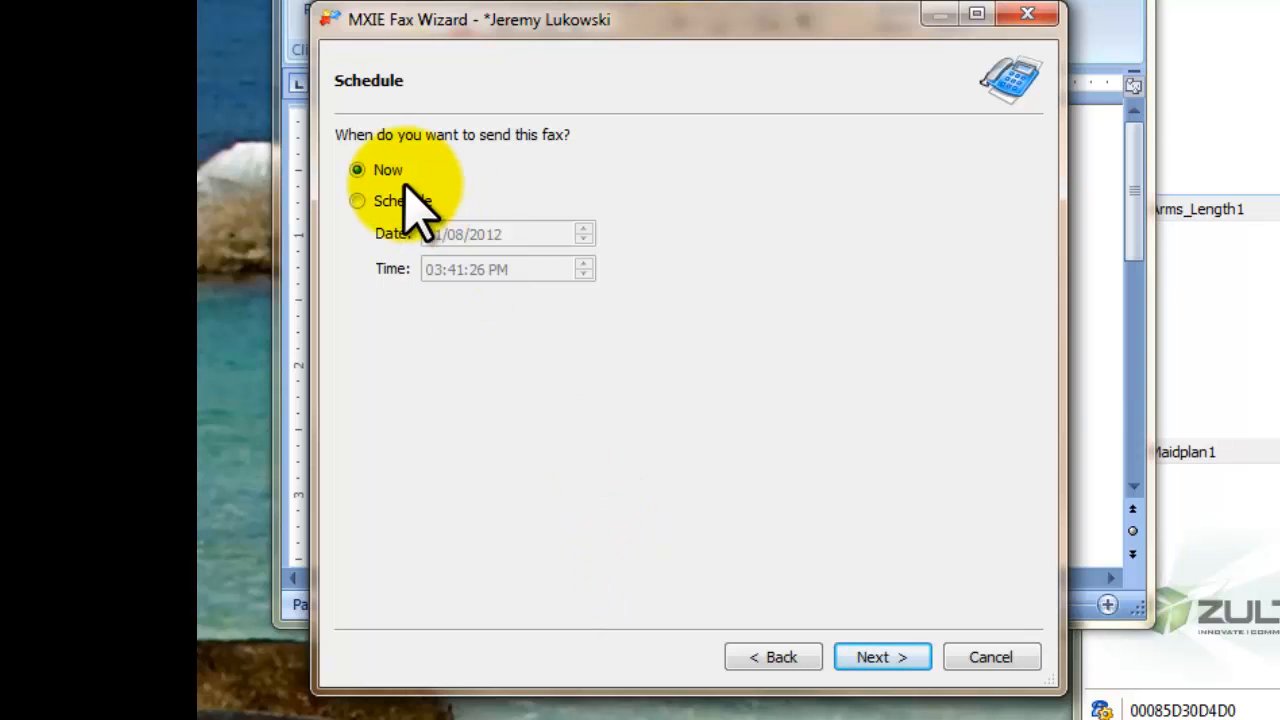
left_click(357, 200)
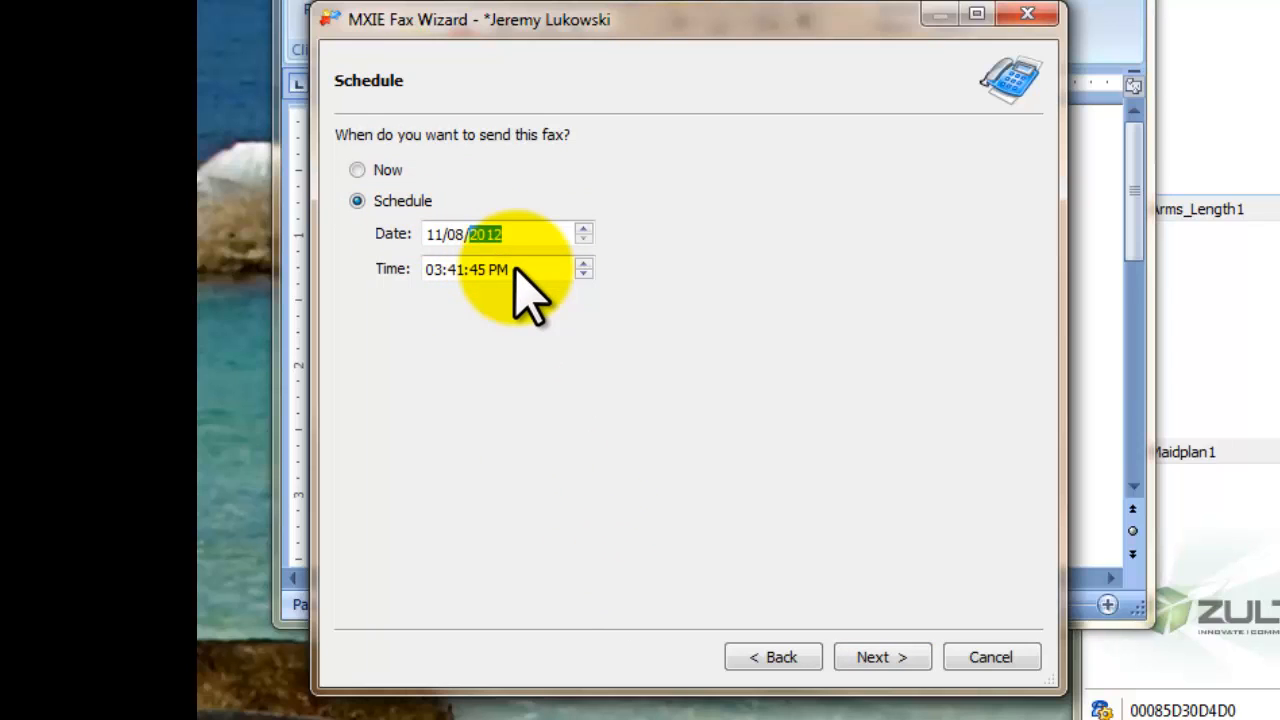
left_click(499, 269)
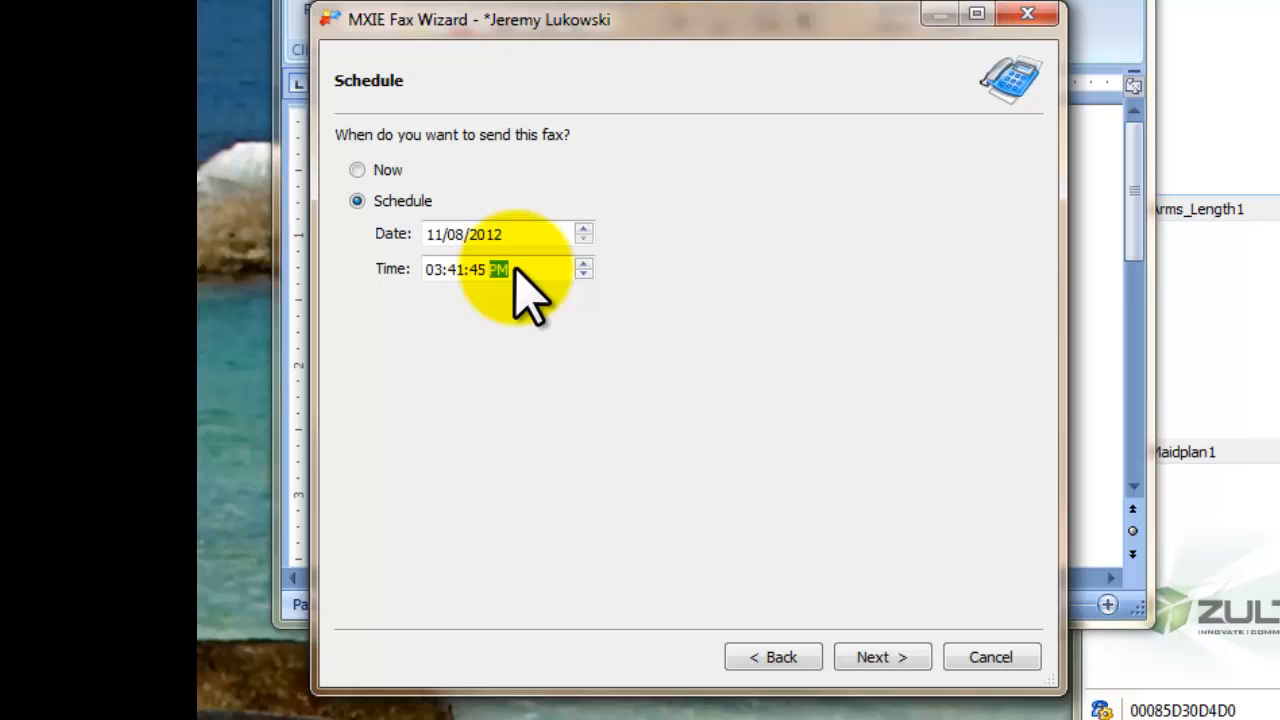
left_click(357, 170)
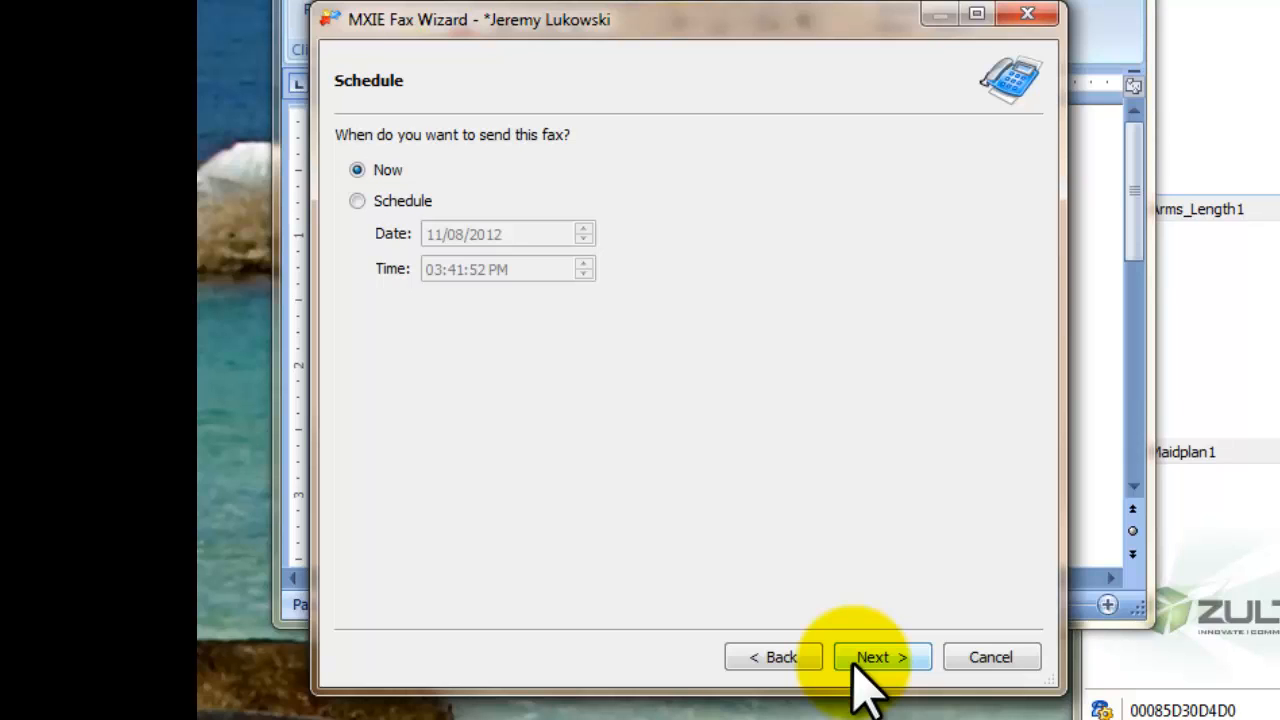
left_click(880, 657)
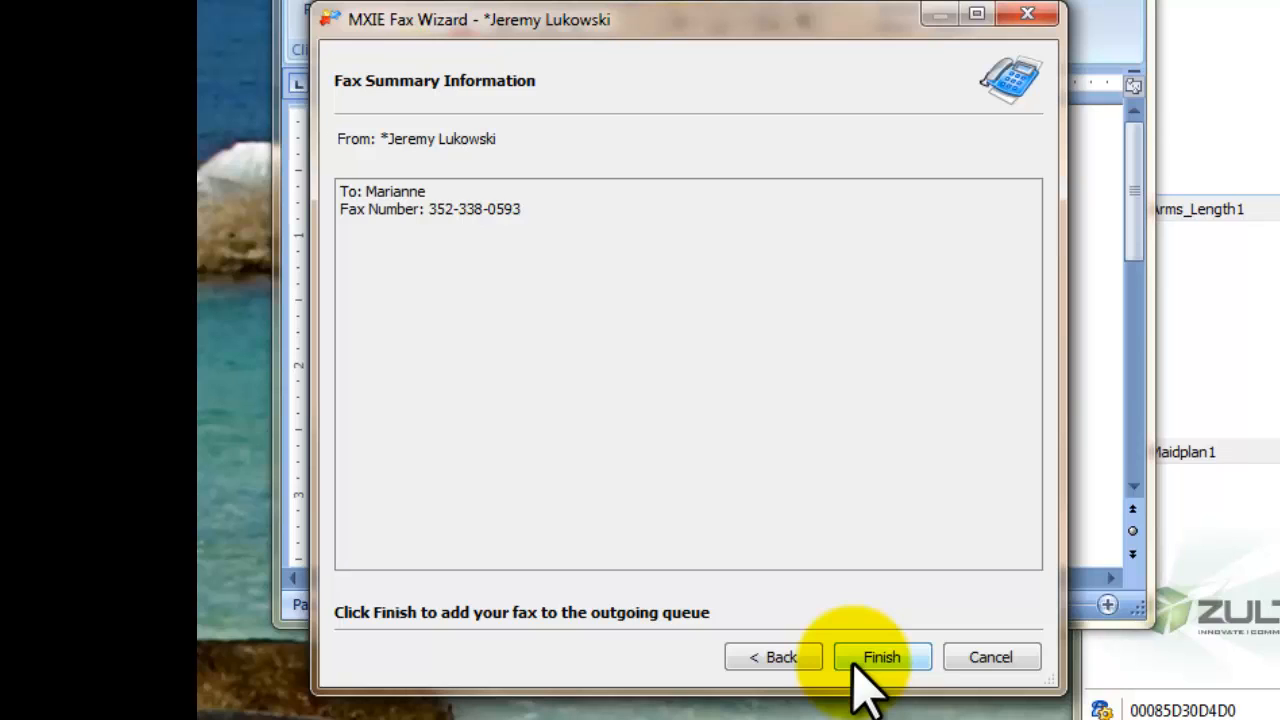
left_click(881, 657)
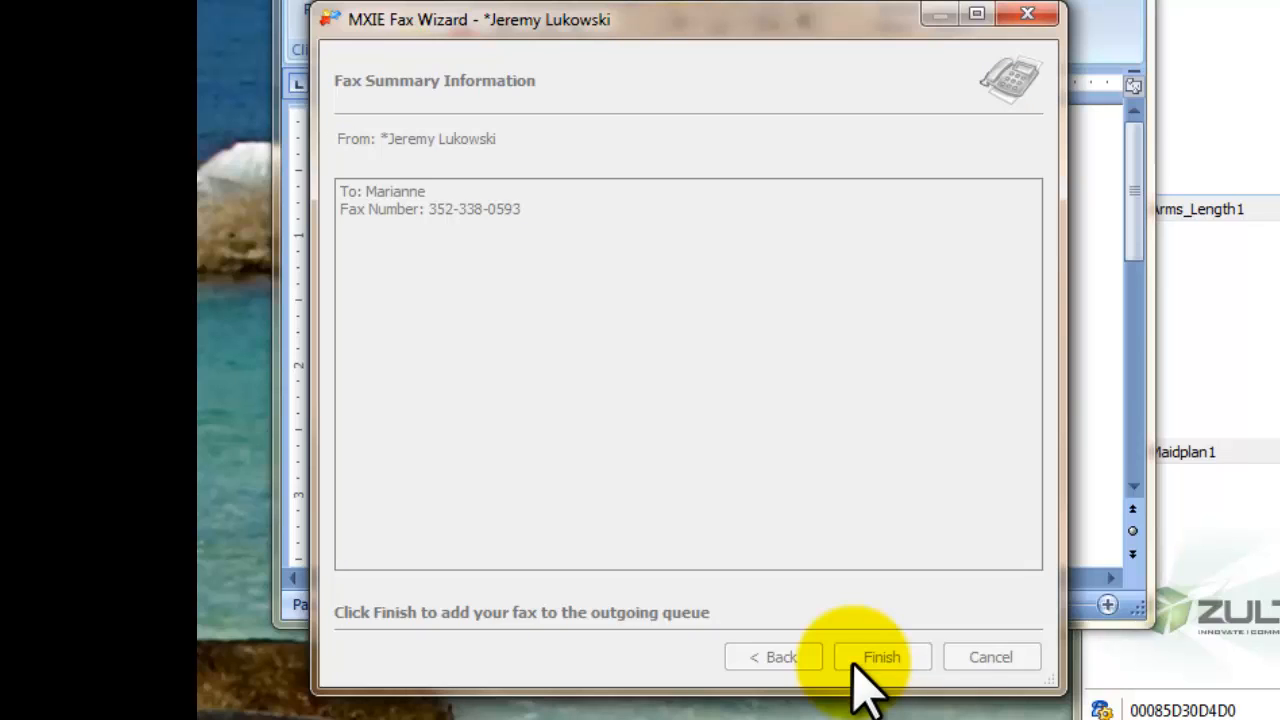
left_click(881, 657)
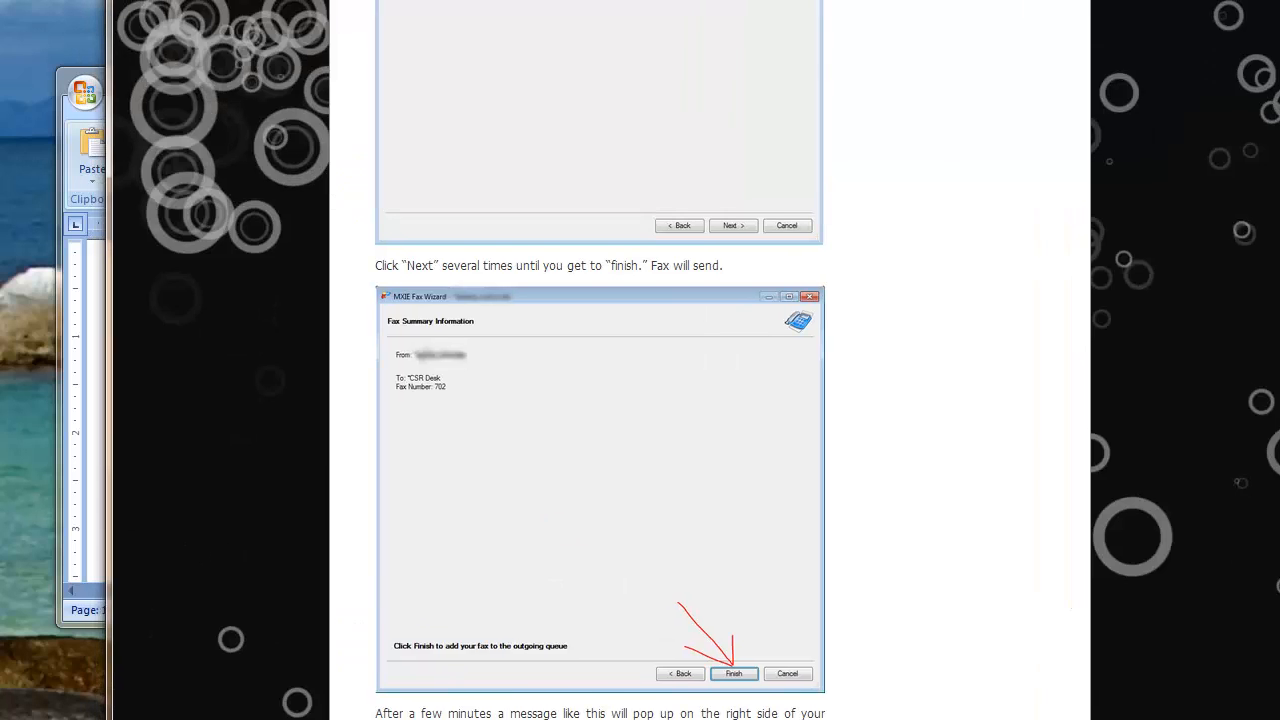
- Scroll the blog post down to the fax-sent-successfully pop-up example
scroll("down", 3)
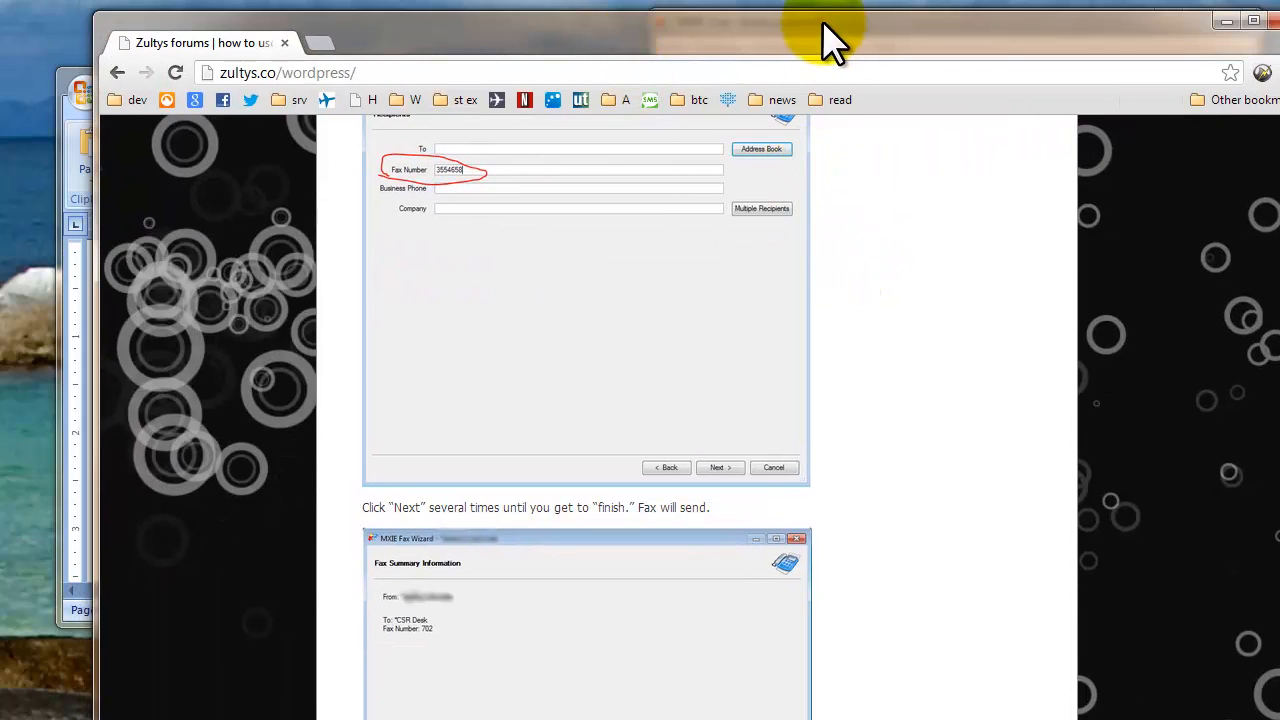
scroll("down", 3)
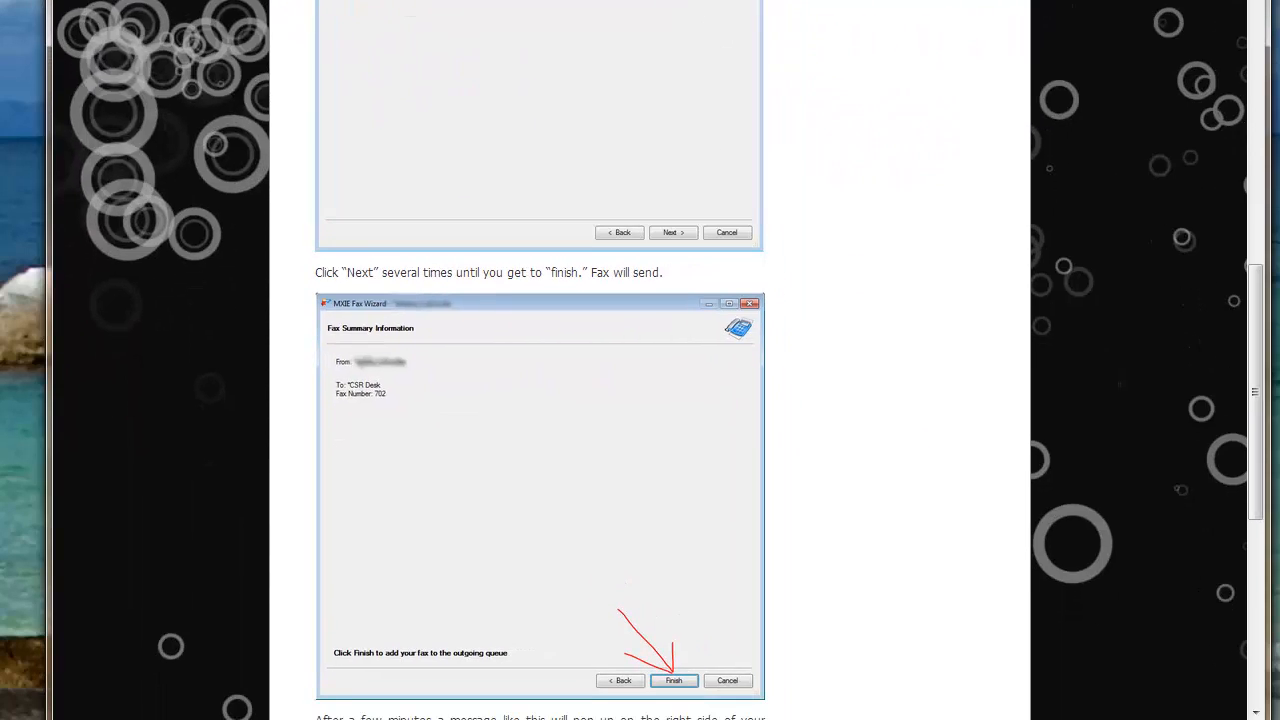
scroll("down", 3)
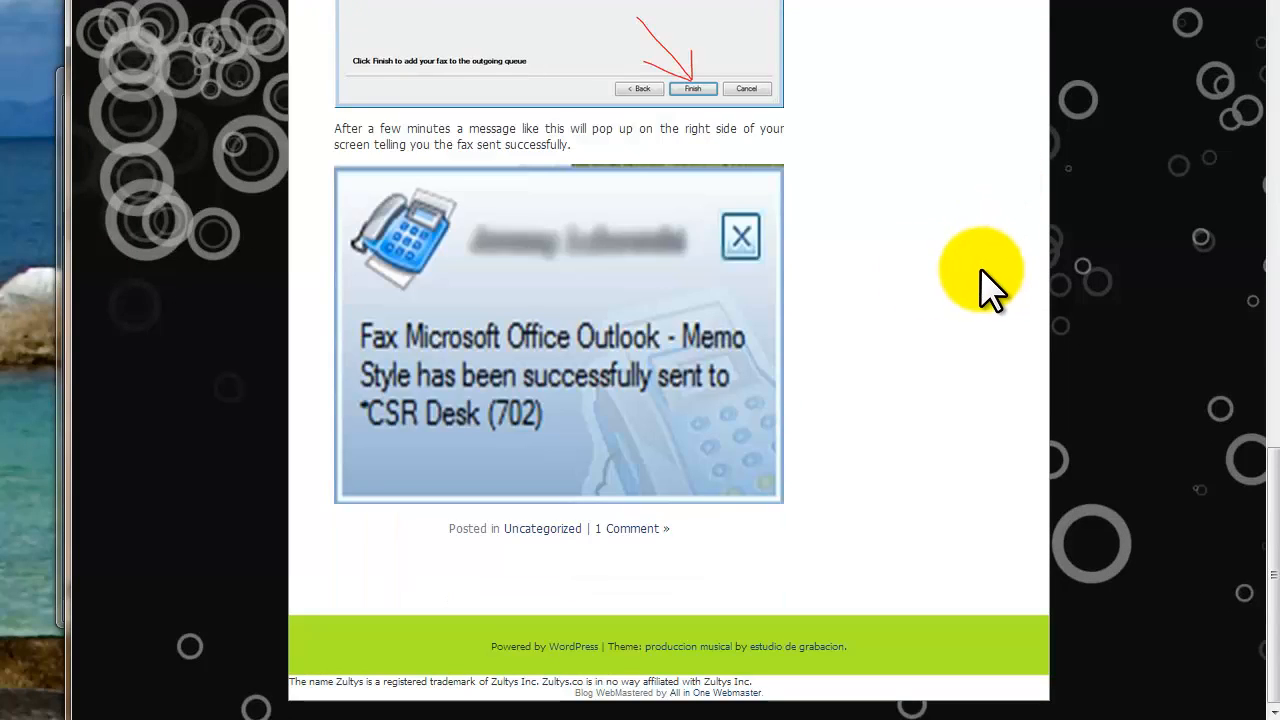
mouse_move(850, 335)
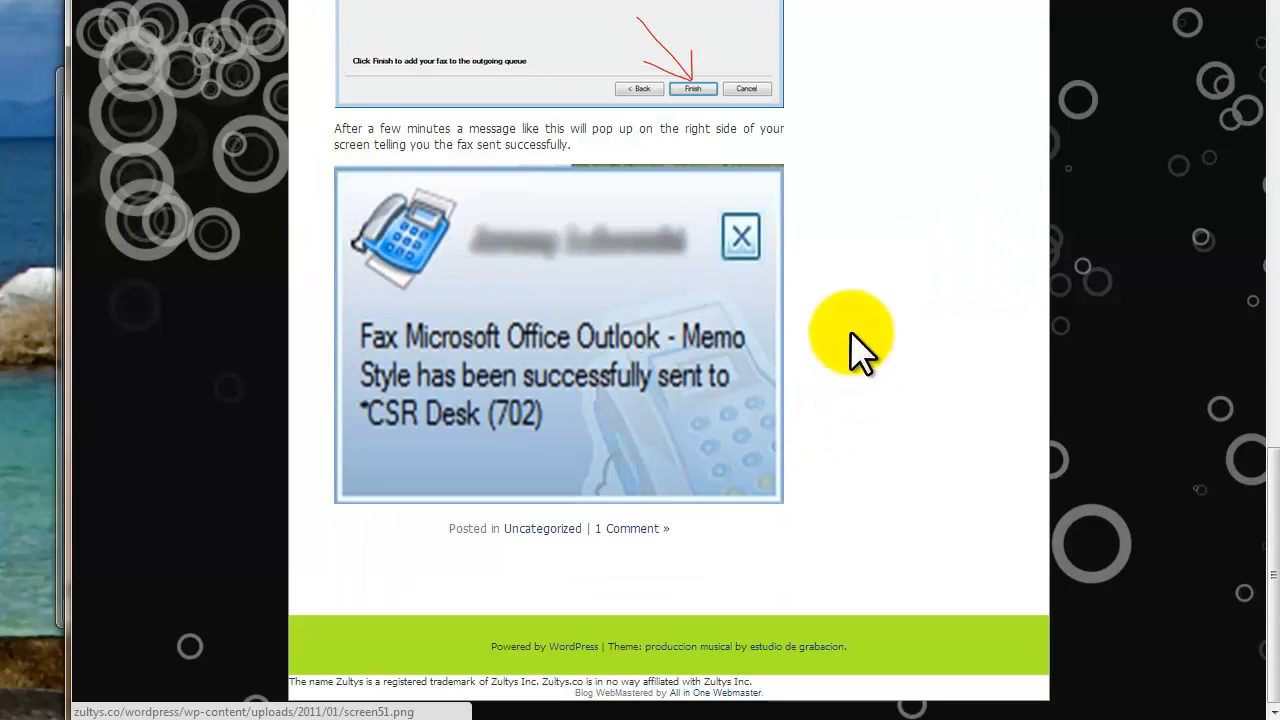
mouse_move(780, 490)
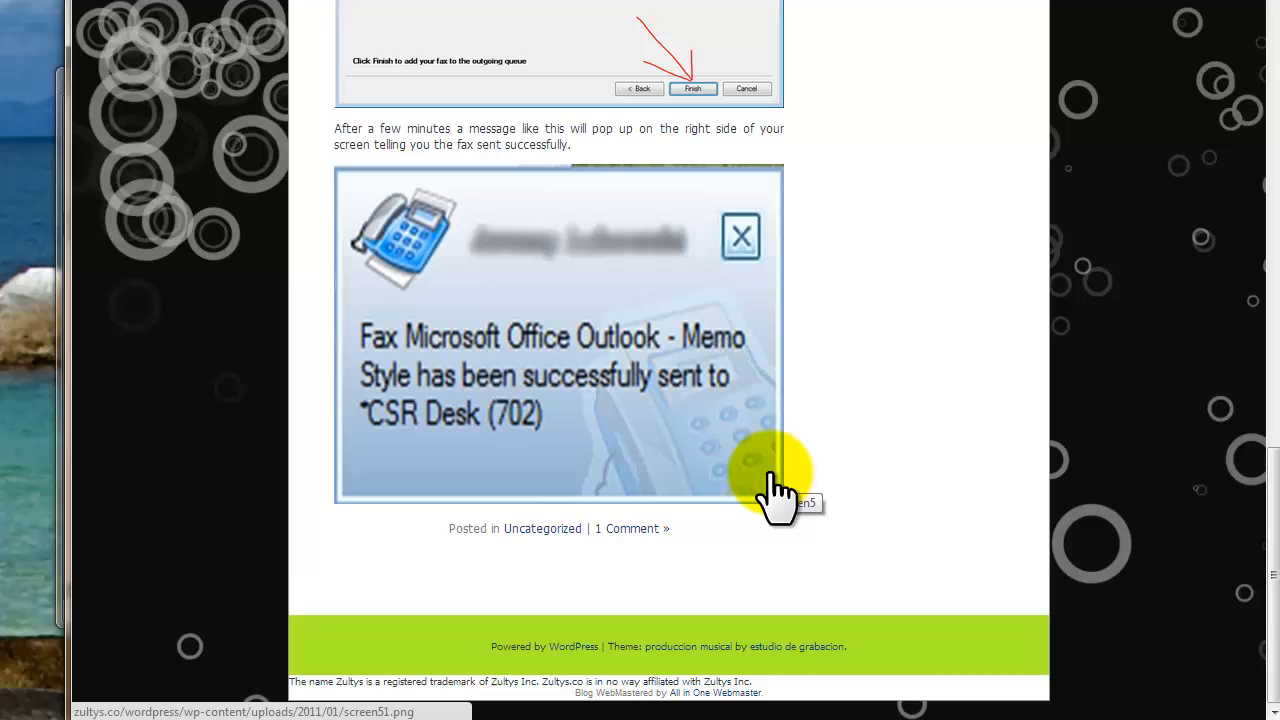
mouse_move(678, 355)
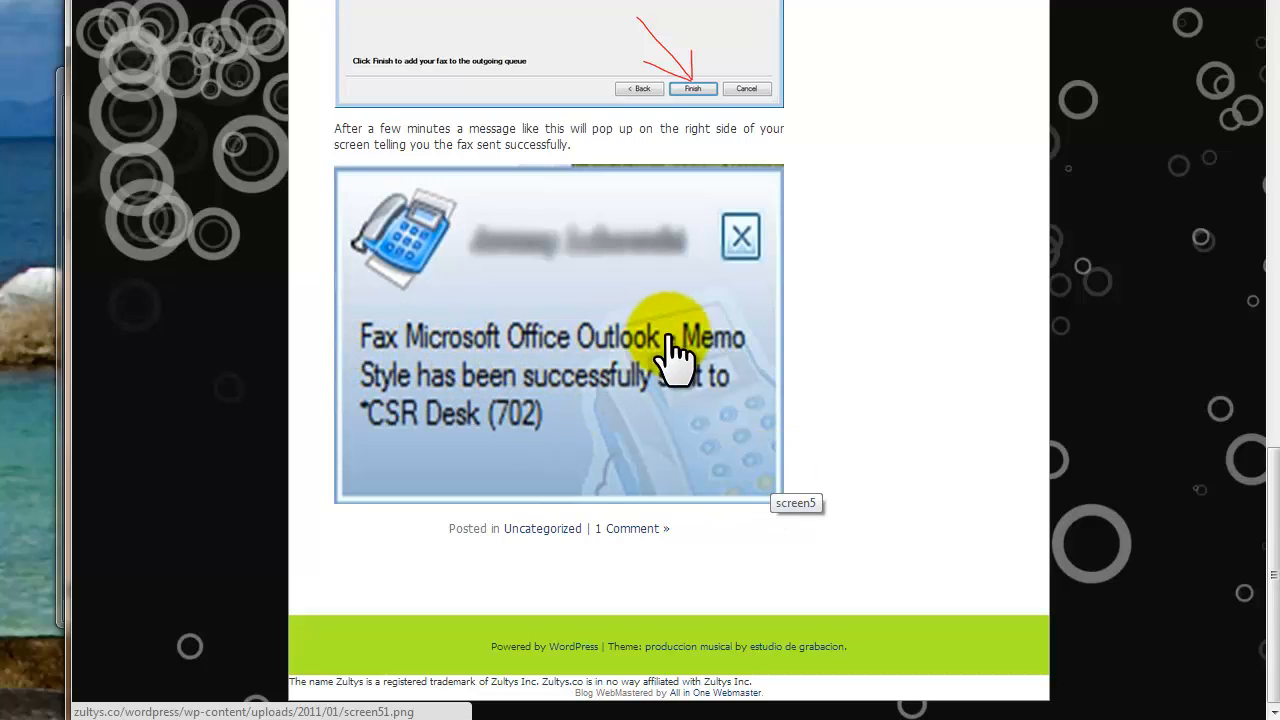
mouse_move(760, 410)
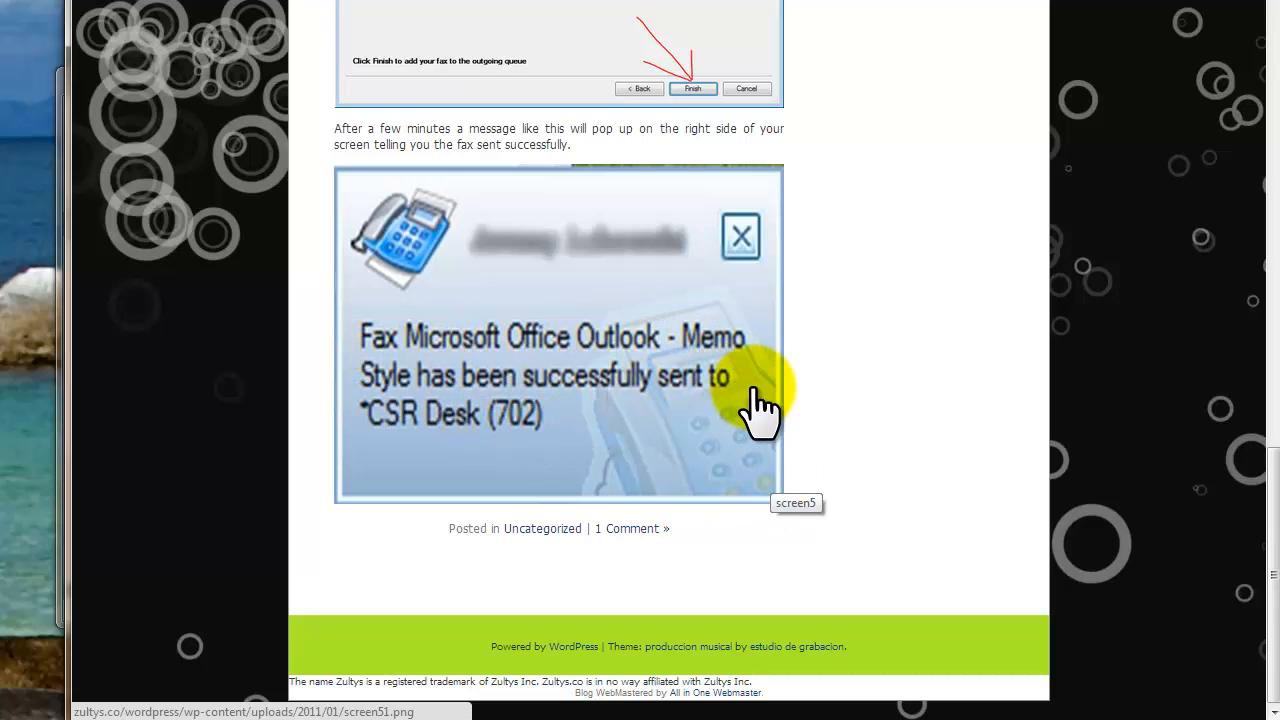
mouse_move(530, 470)
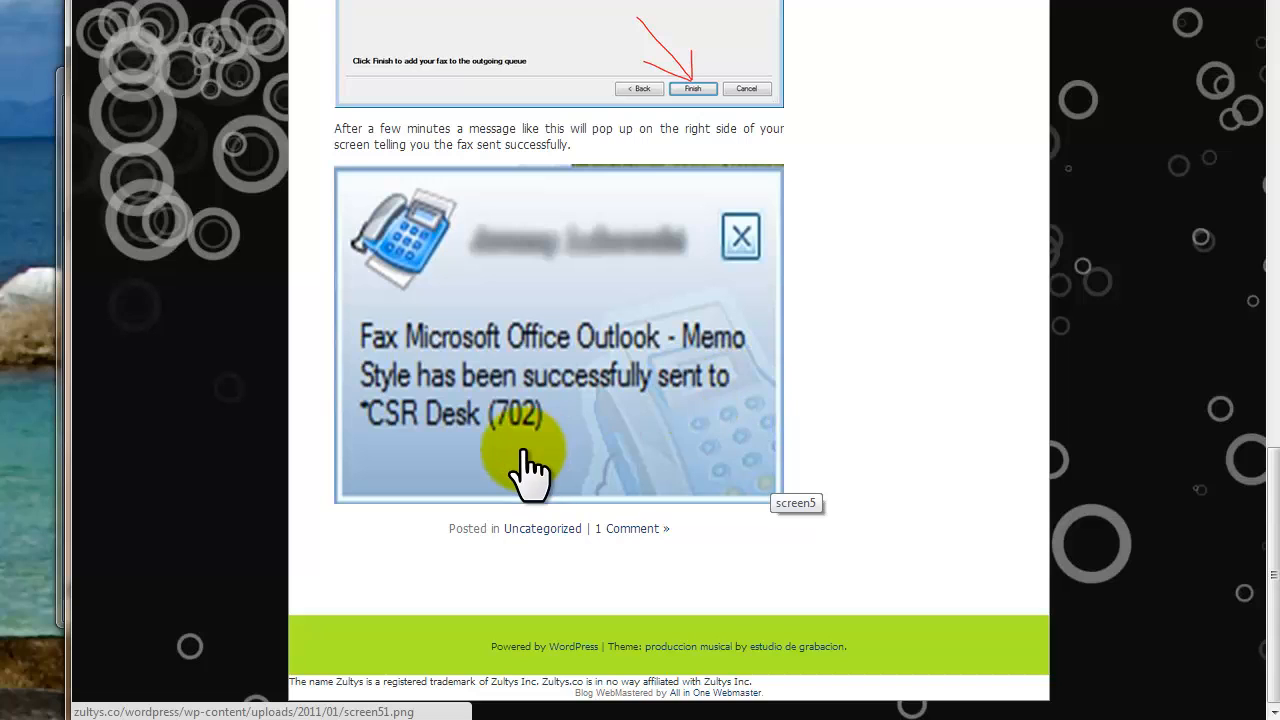
mouse_move(860, 490)
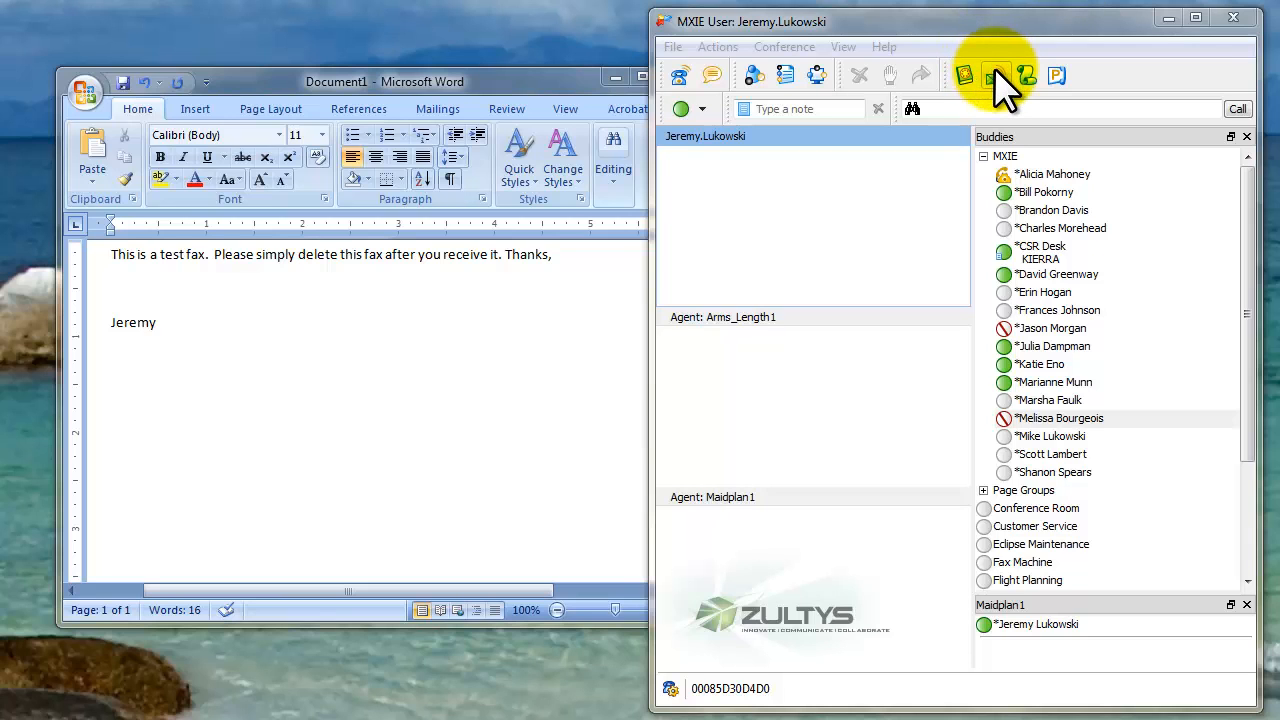
- Open the top 11/8/2012 two-page fax from MXIE's Voice Mail Sent Fax folder
left_click(995, 76)
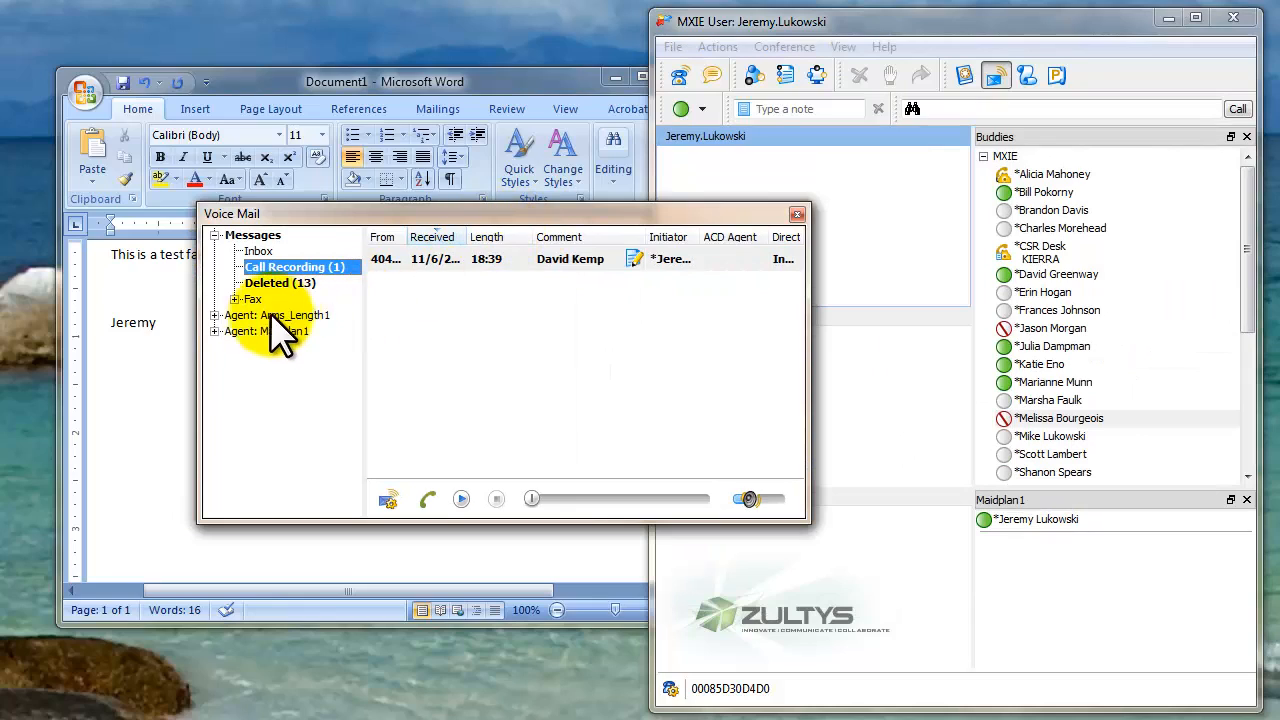
left_click(297, 331)
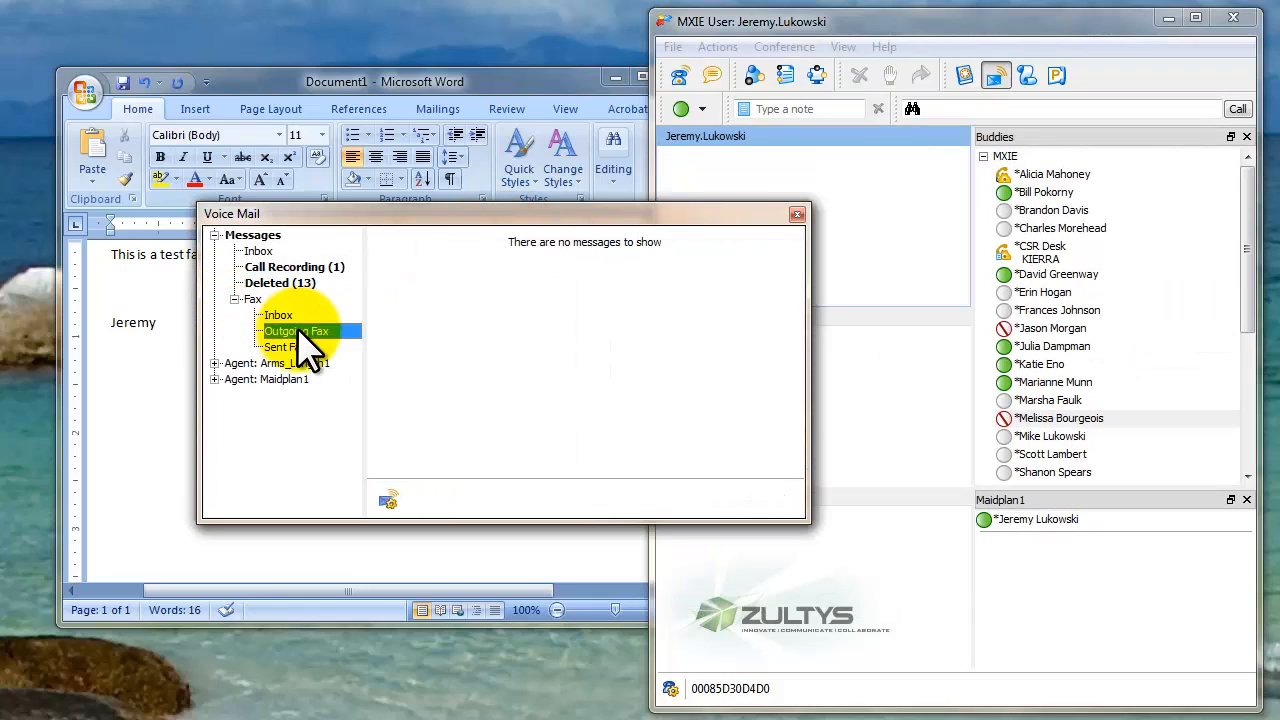
left_click(282, 347)
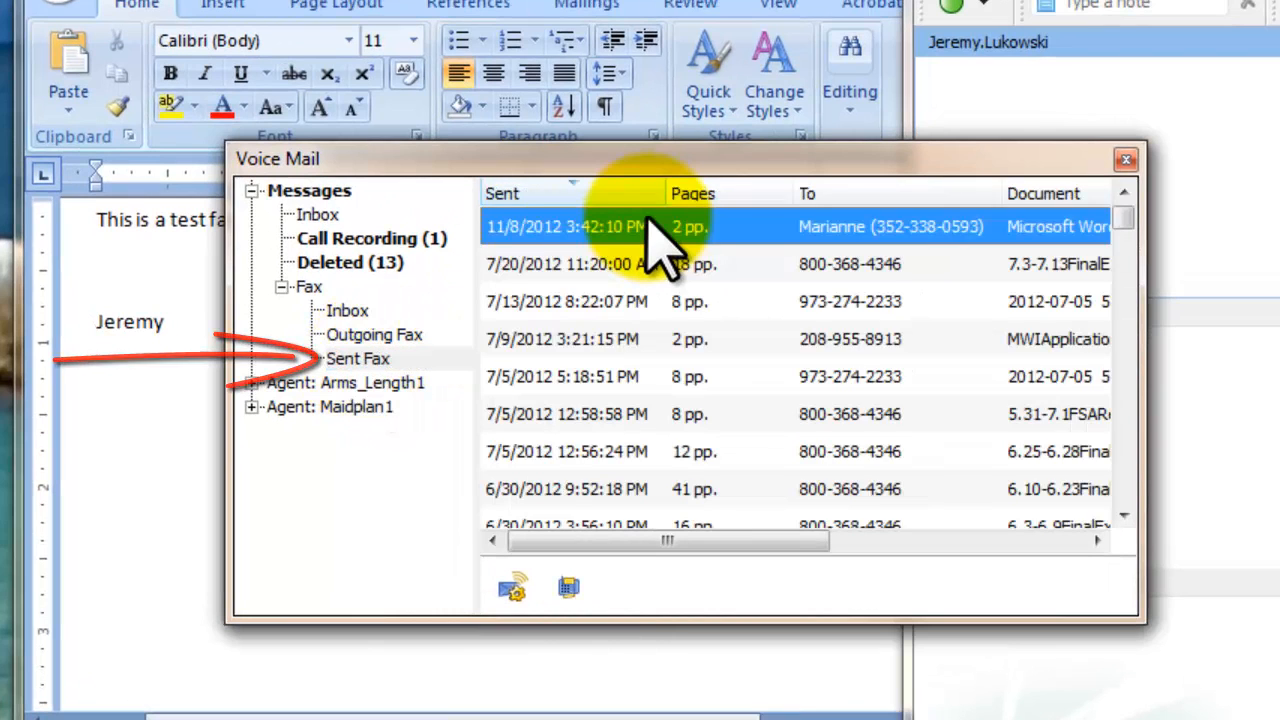
double_click(565, 226)
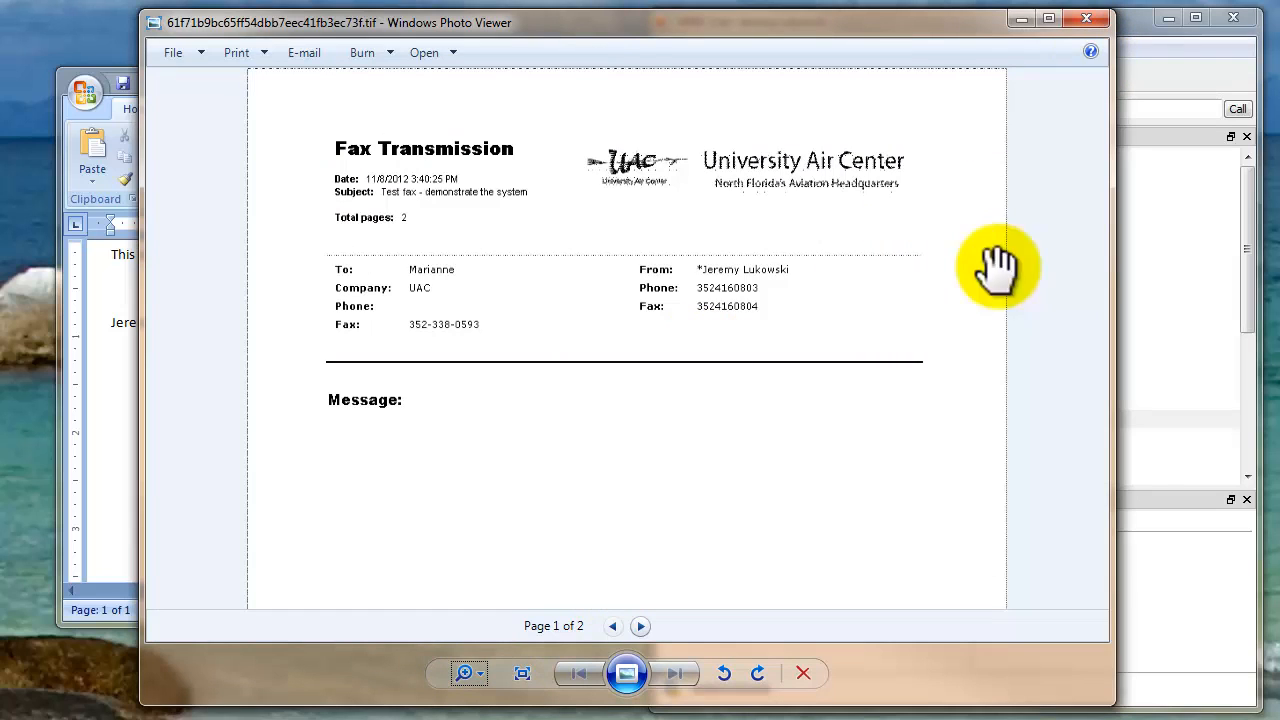
- Show Page 2 of 2 with Jeremy's test note in Photo Viewer
left_click(640, 625)
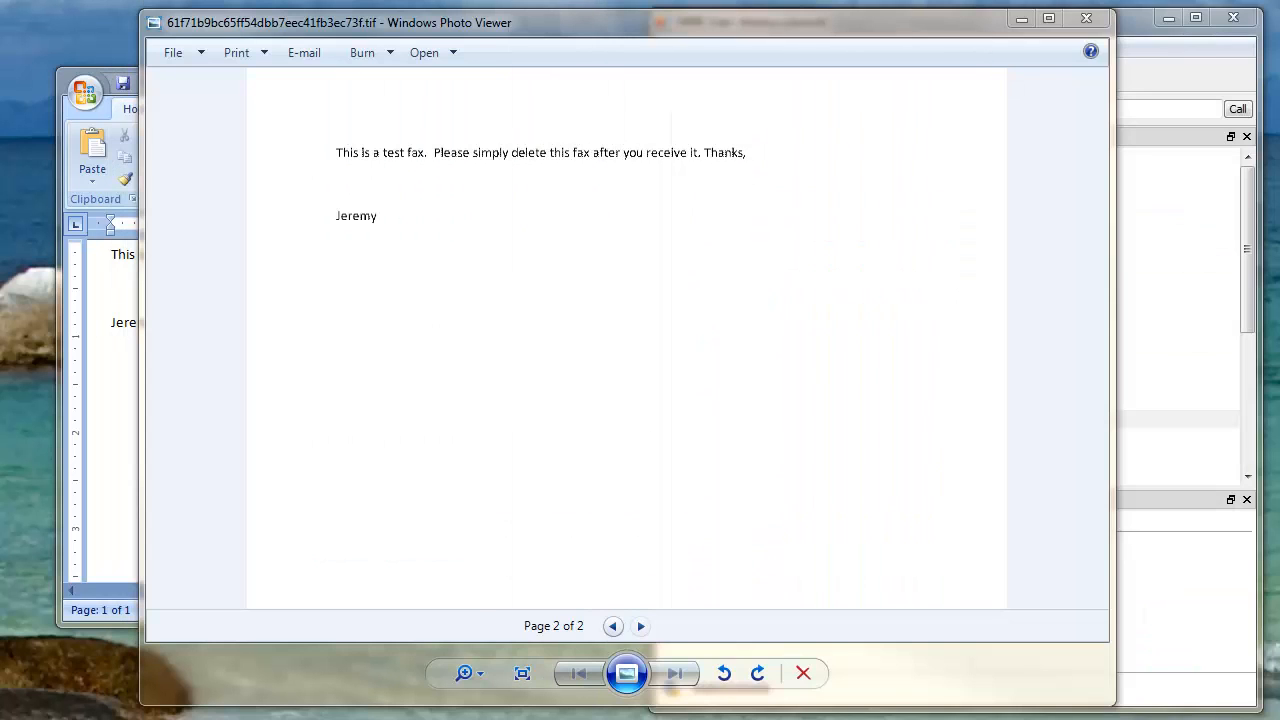
mouse_move(1021, 19)
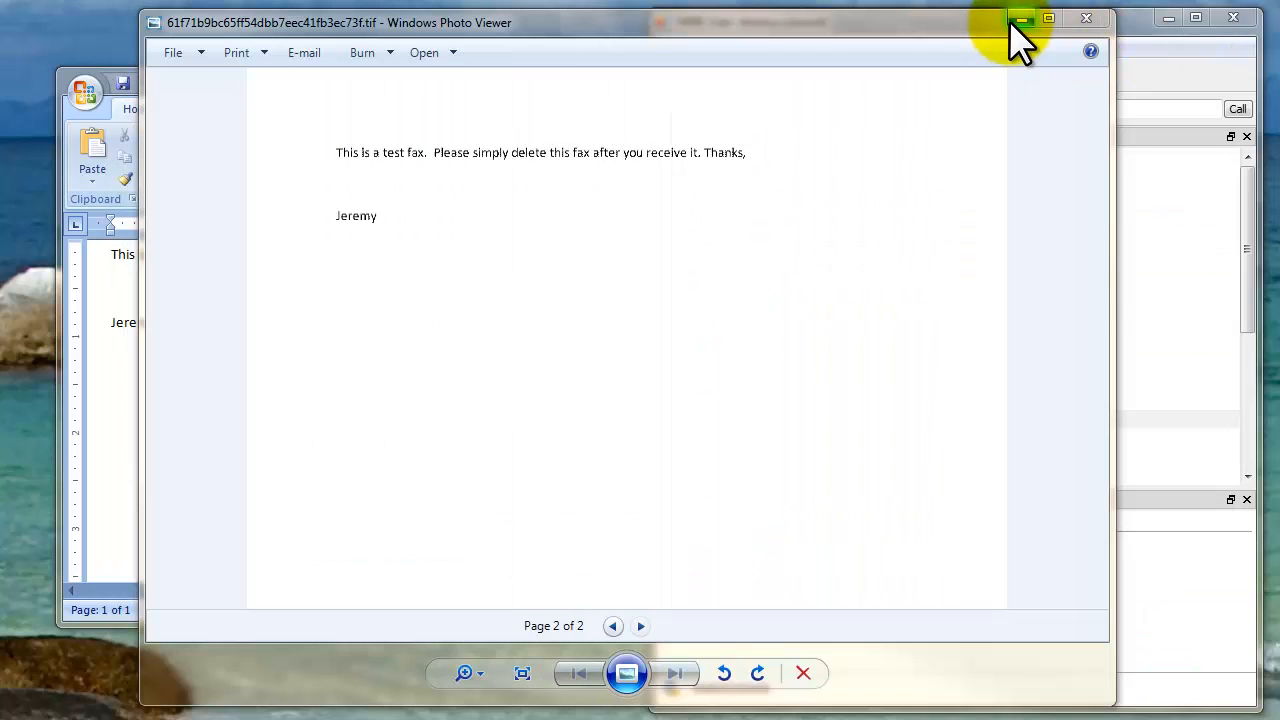
mouse_move(1024, 20)
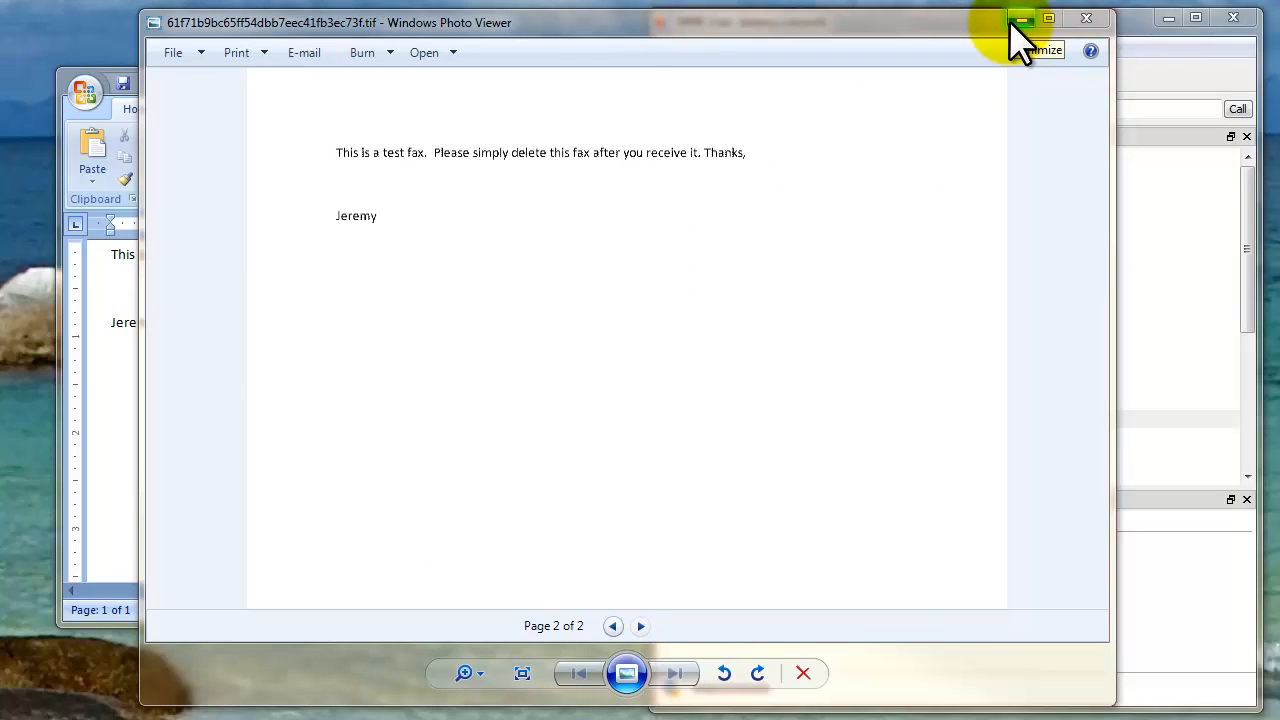